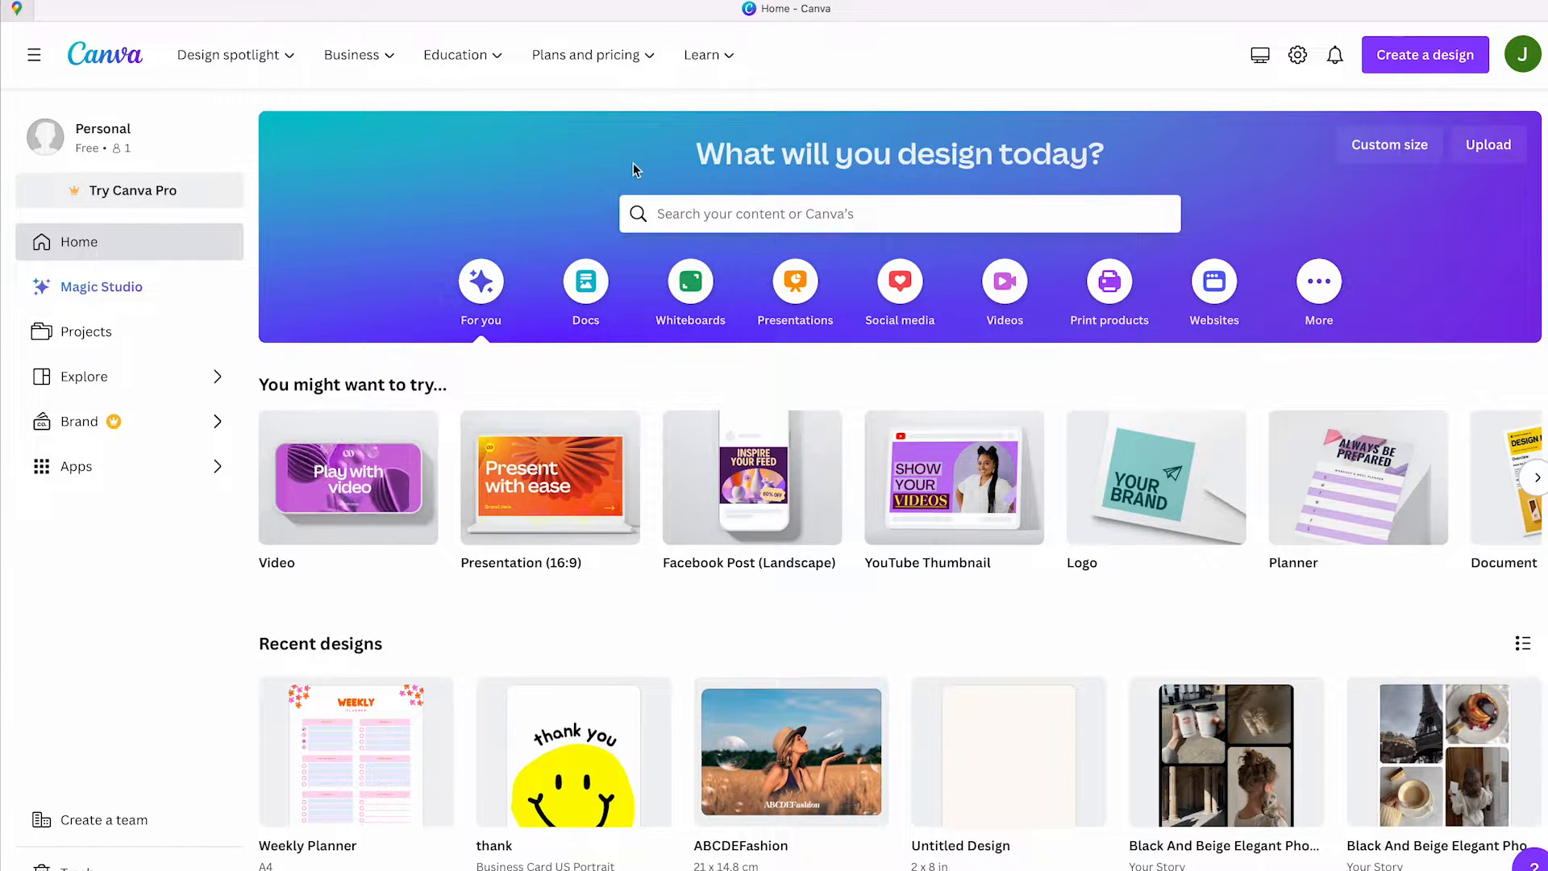
# Step: Search Canva templates for 'timer countdown' from the home page search bar
pyautogui.click(898, 213)
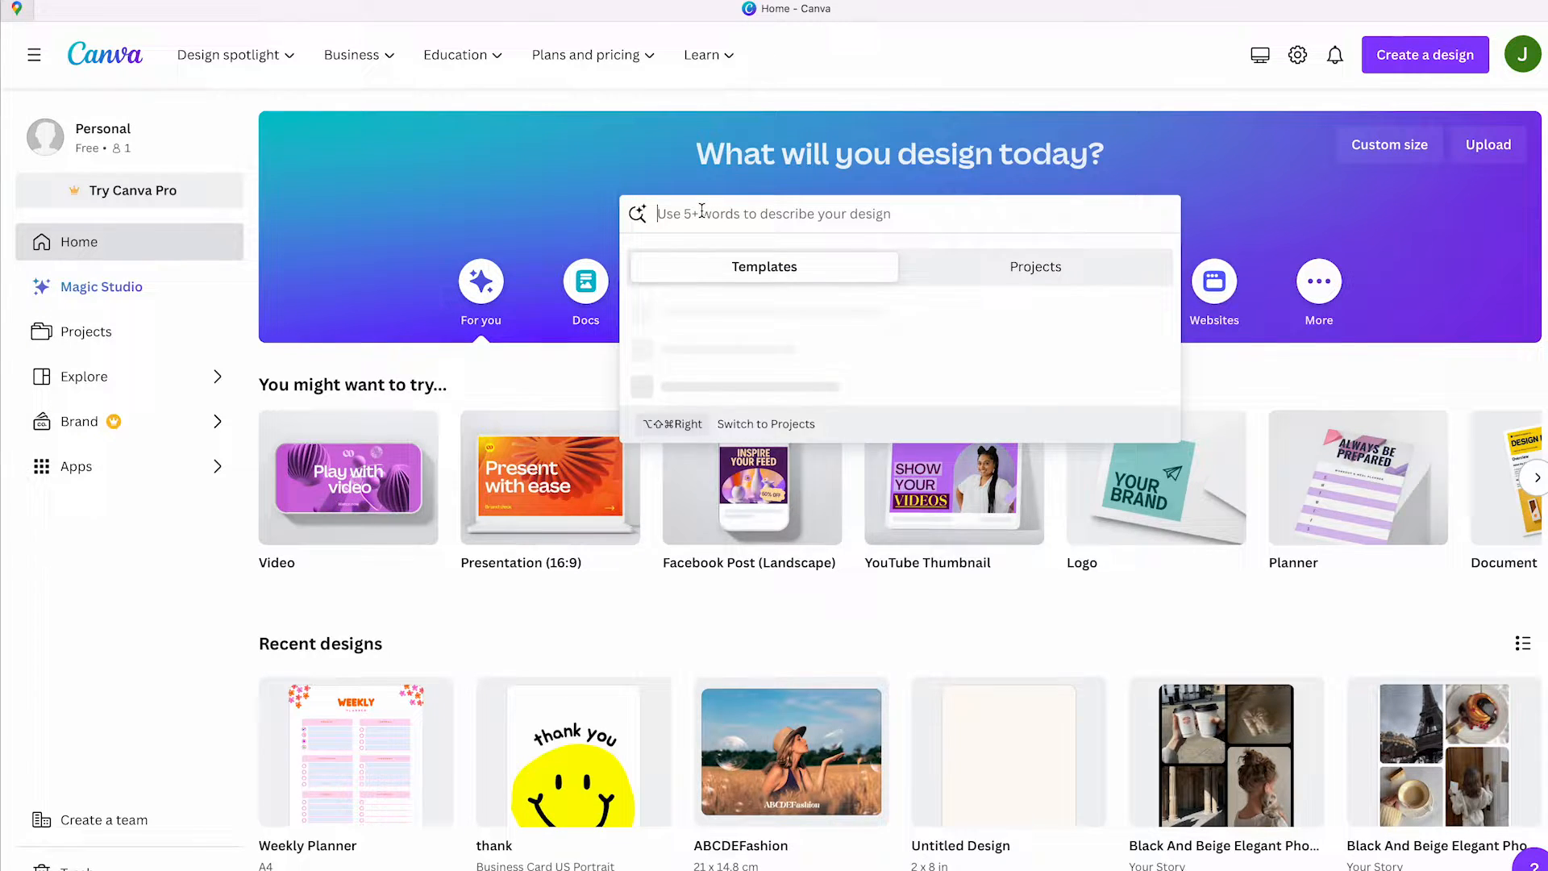
pyautogui.write('timer coun')
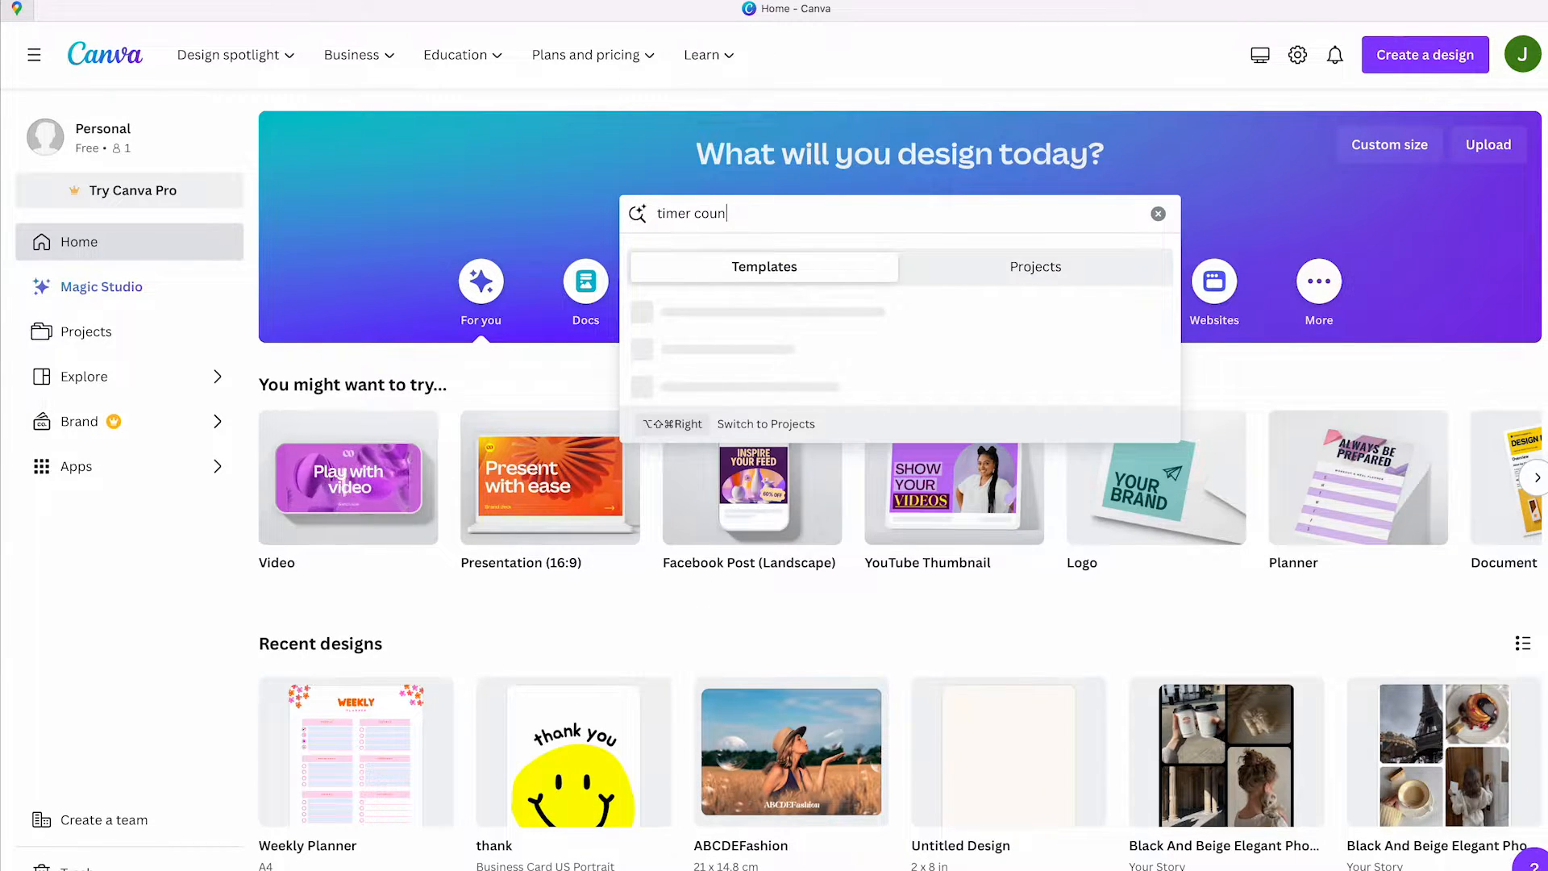
# Step: Run the 'timer countdown' search to list the Timer Countdown templates
pyautogui.press('Return')
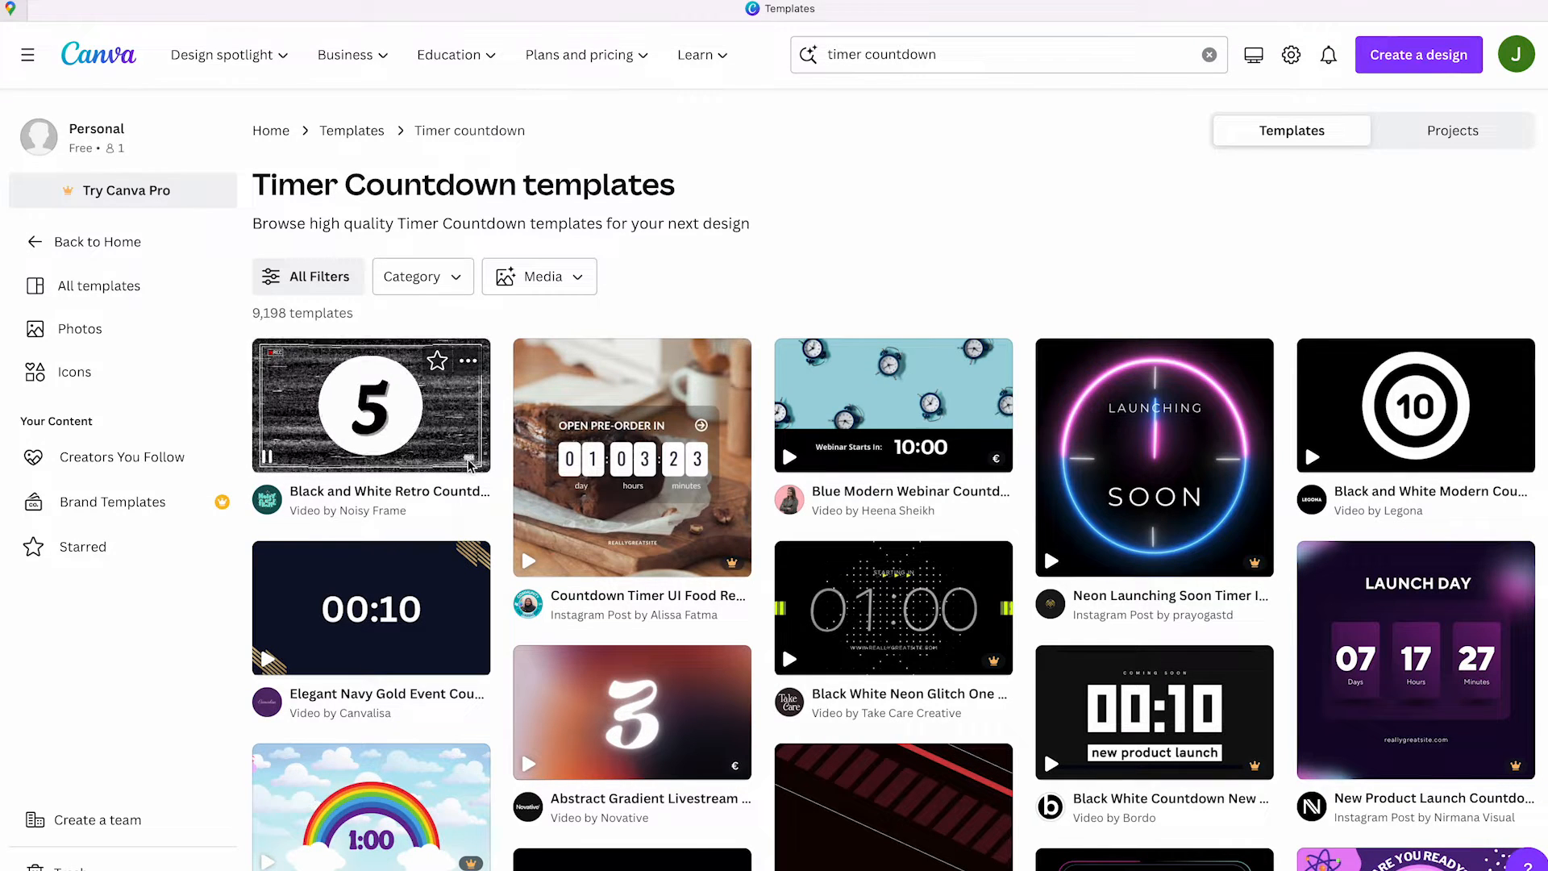
pyautogui.moveTo(691, 555)
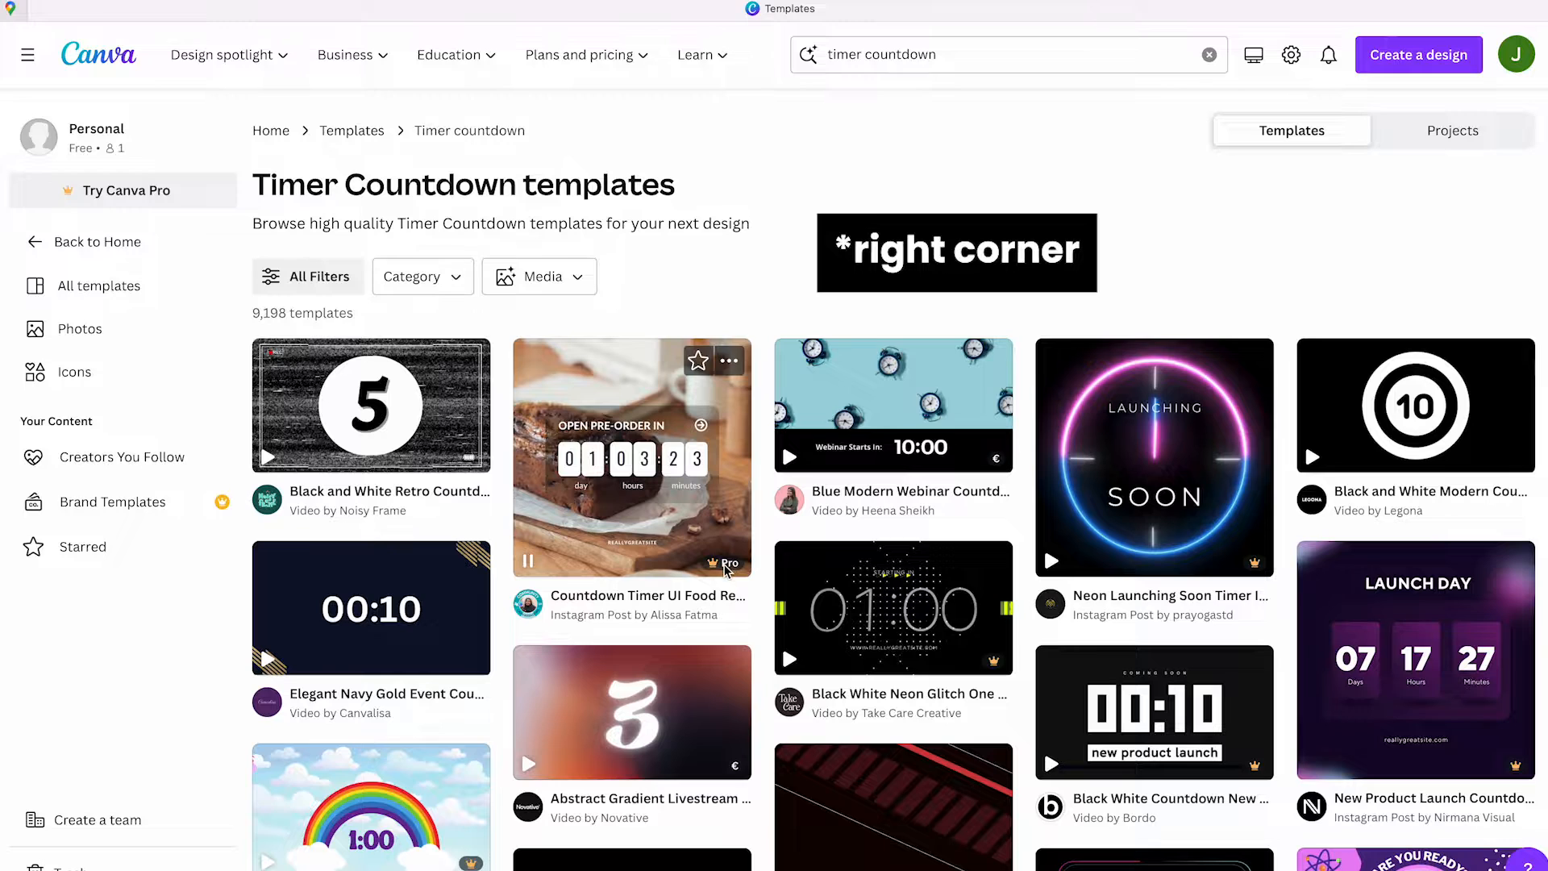
pyautogui.moveTo(484, 639)
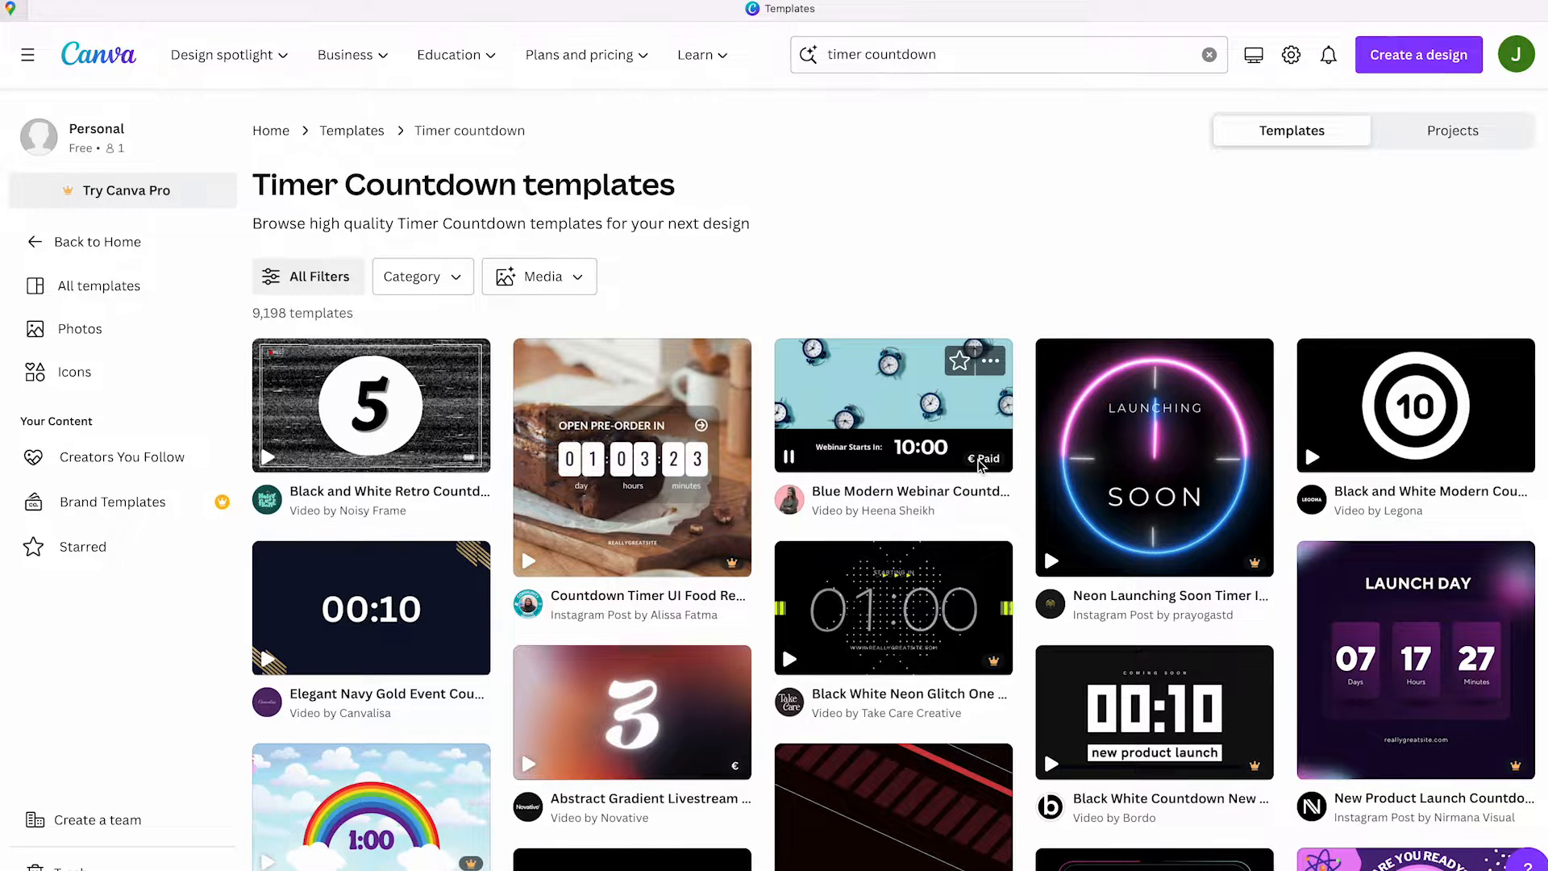
# Step: Preview the Webinar Countdown Timer template by Heena Sheikh from the results
pyautogui.scroll(-3)
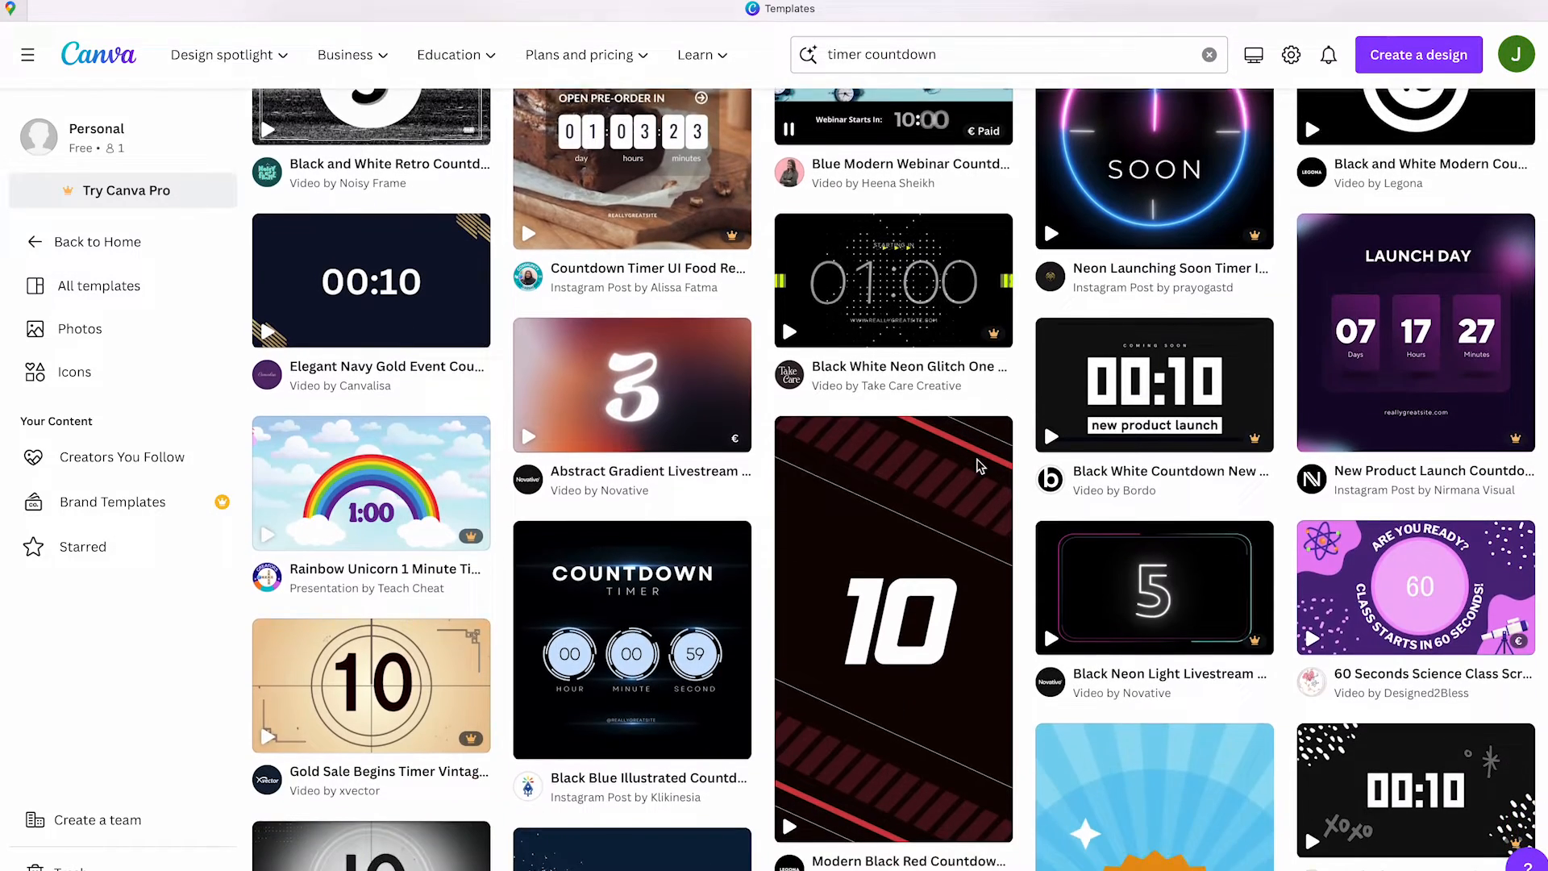
pyautogui.scroll(-3)
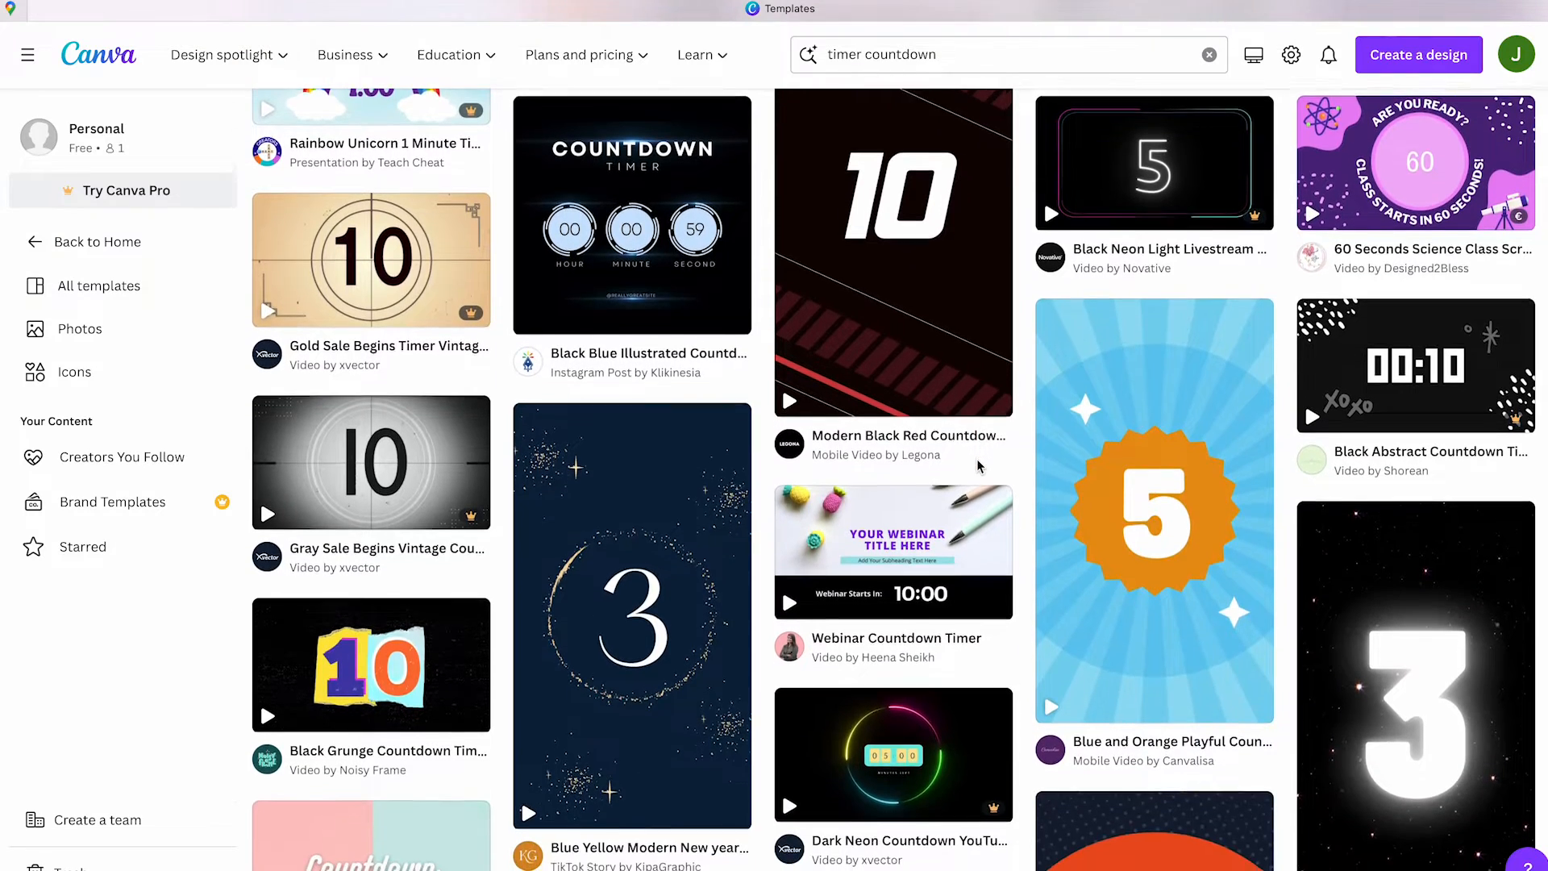
pyautogui.scroll(-3)
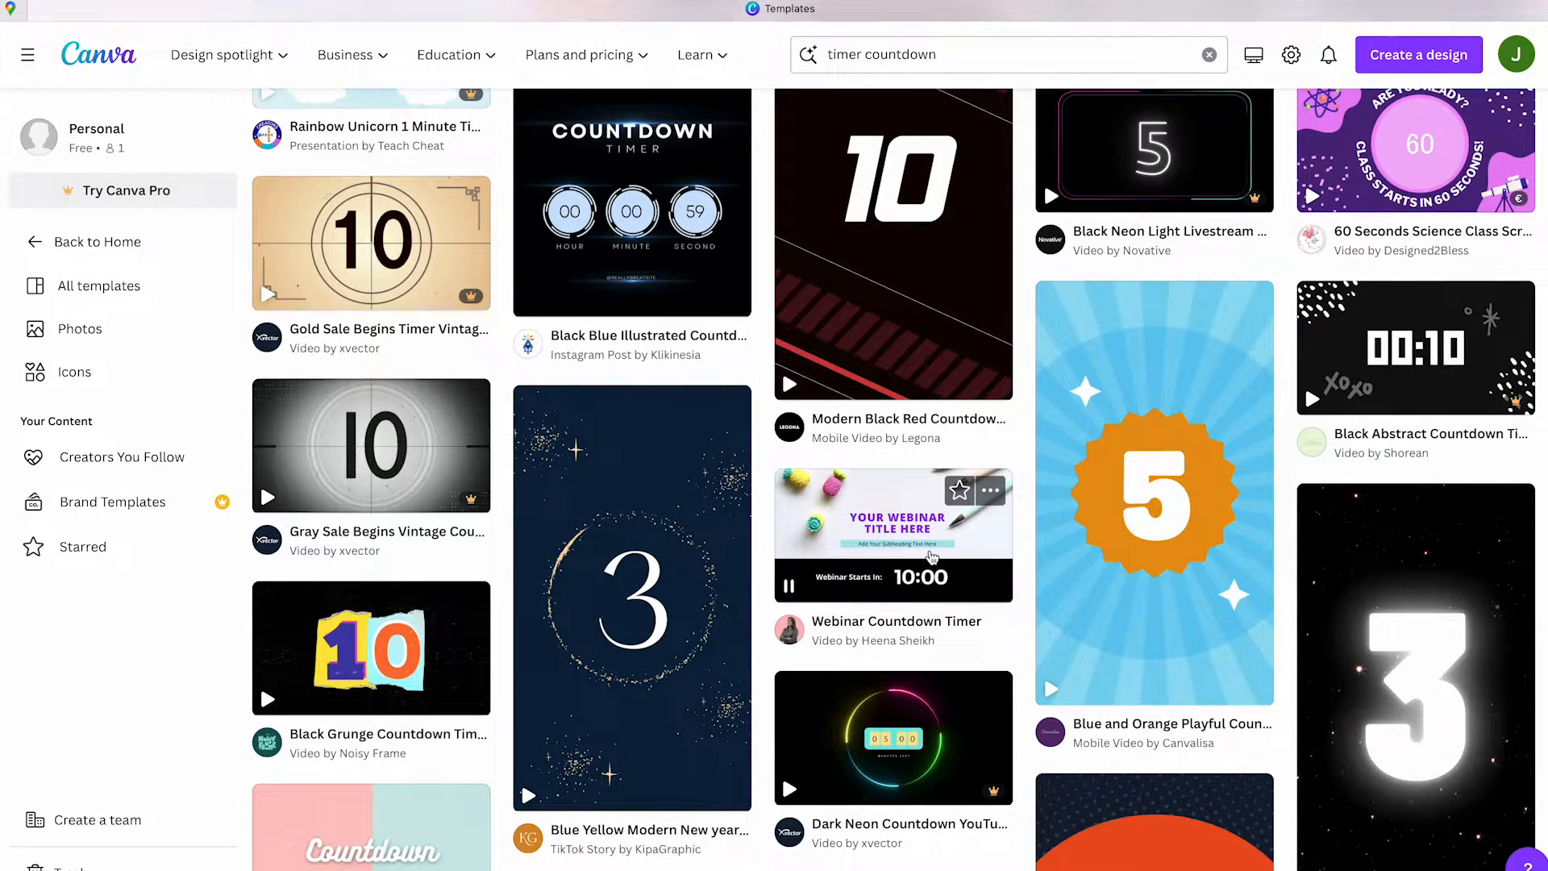
pyautogui.click(892, 533)
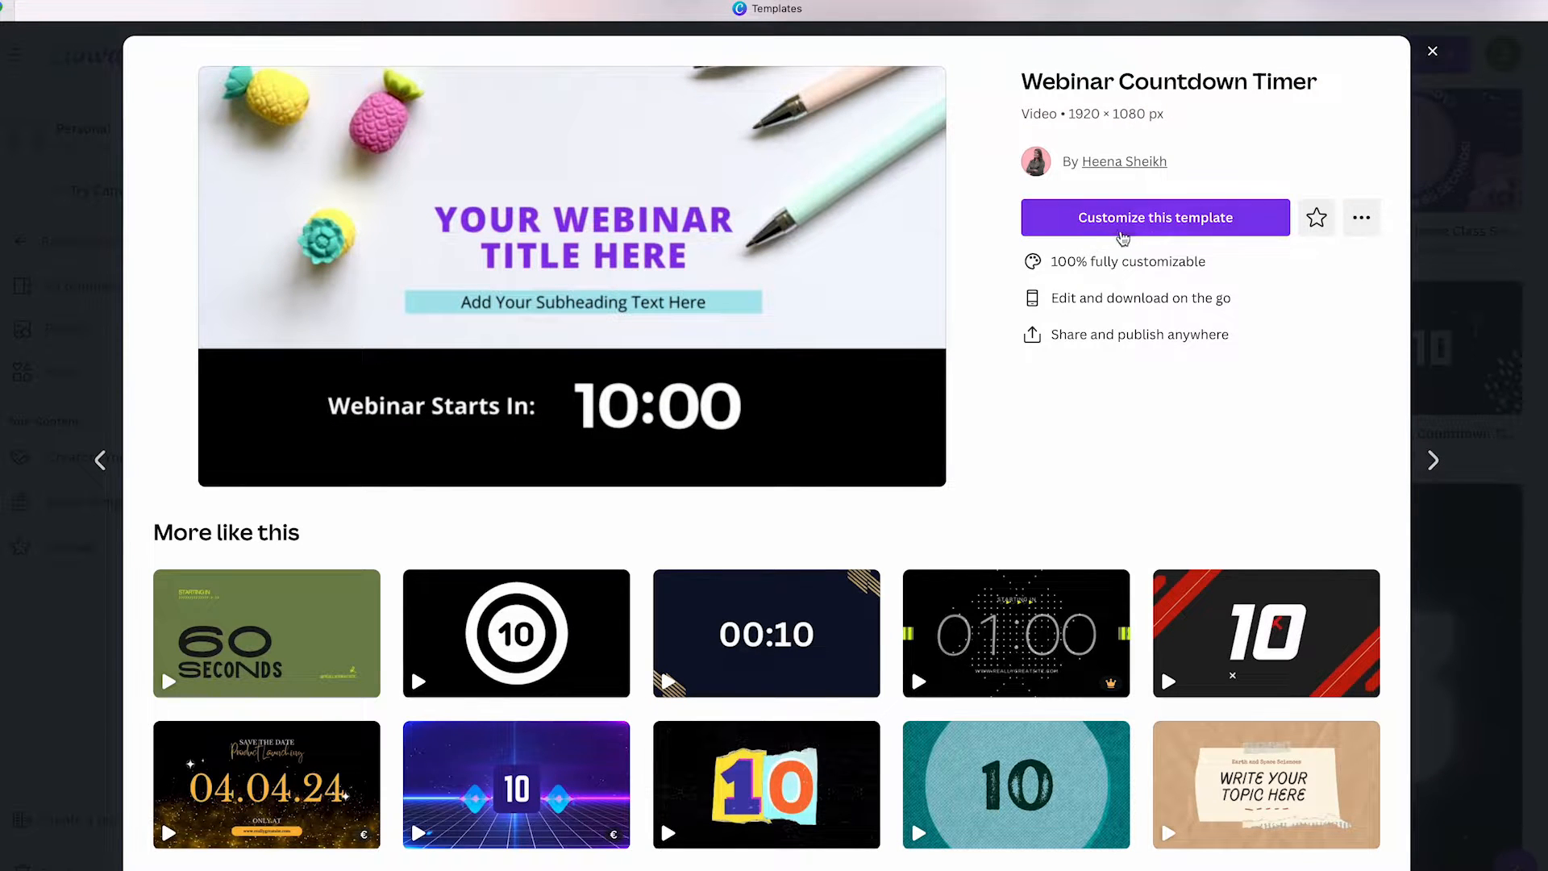
# Step: Customize the Webinar Countdown Timer template in Canva's video editor
pyautogui.click(1154, 217)
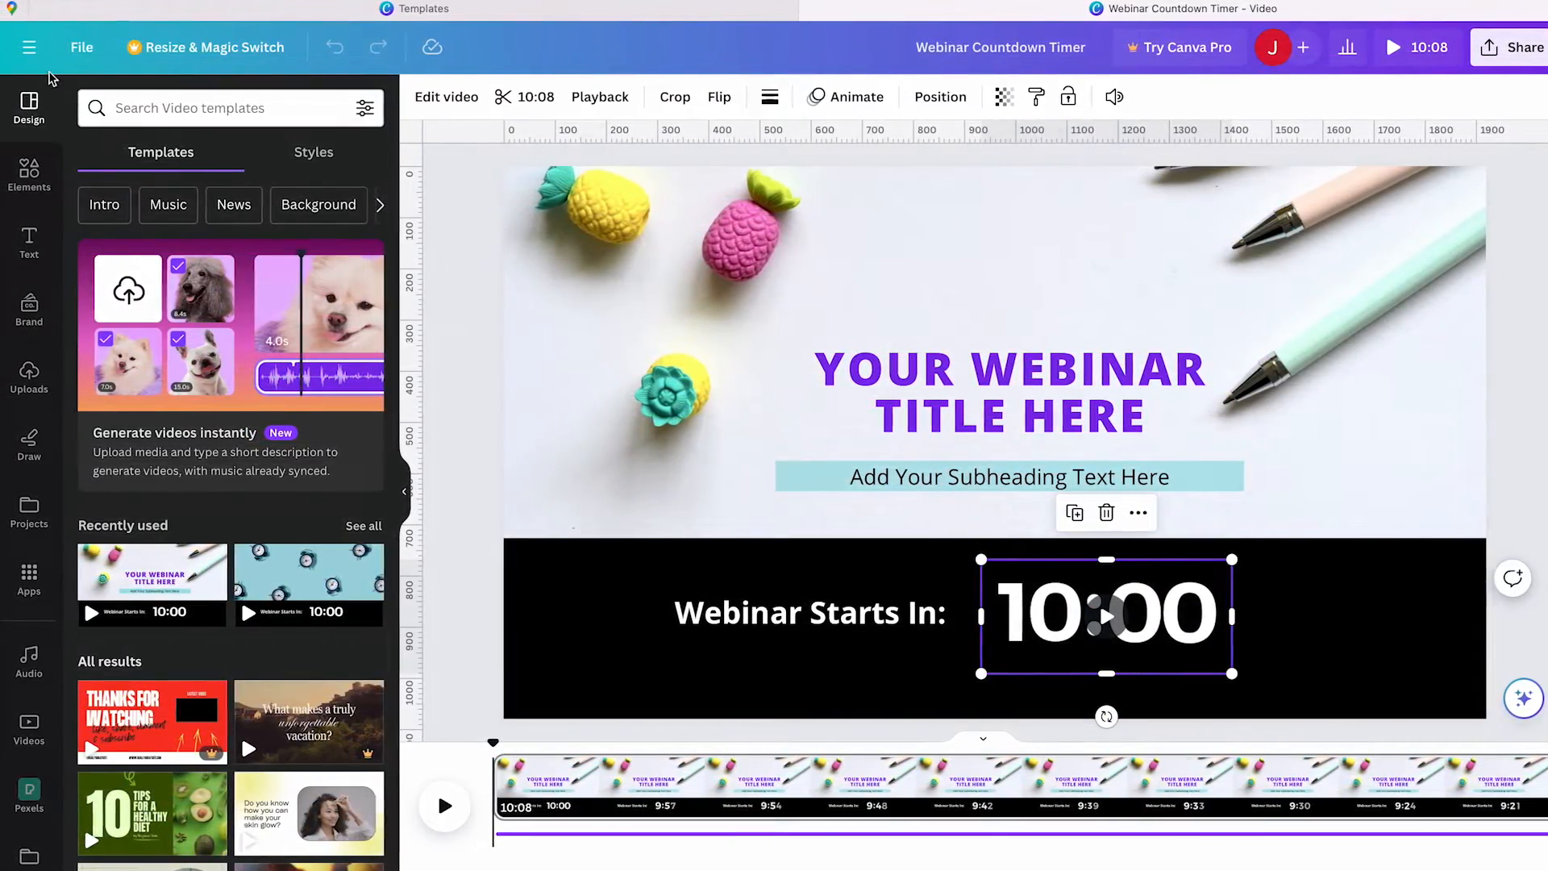
# Step: Start a blank Presentation (16:9) from Home to hold the 10:00 countdown timer
pyautogui.click(29, 47)
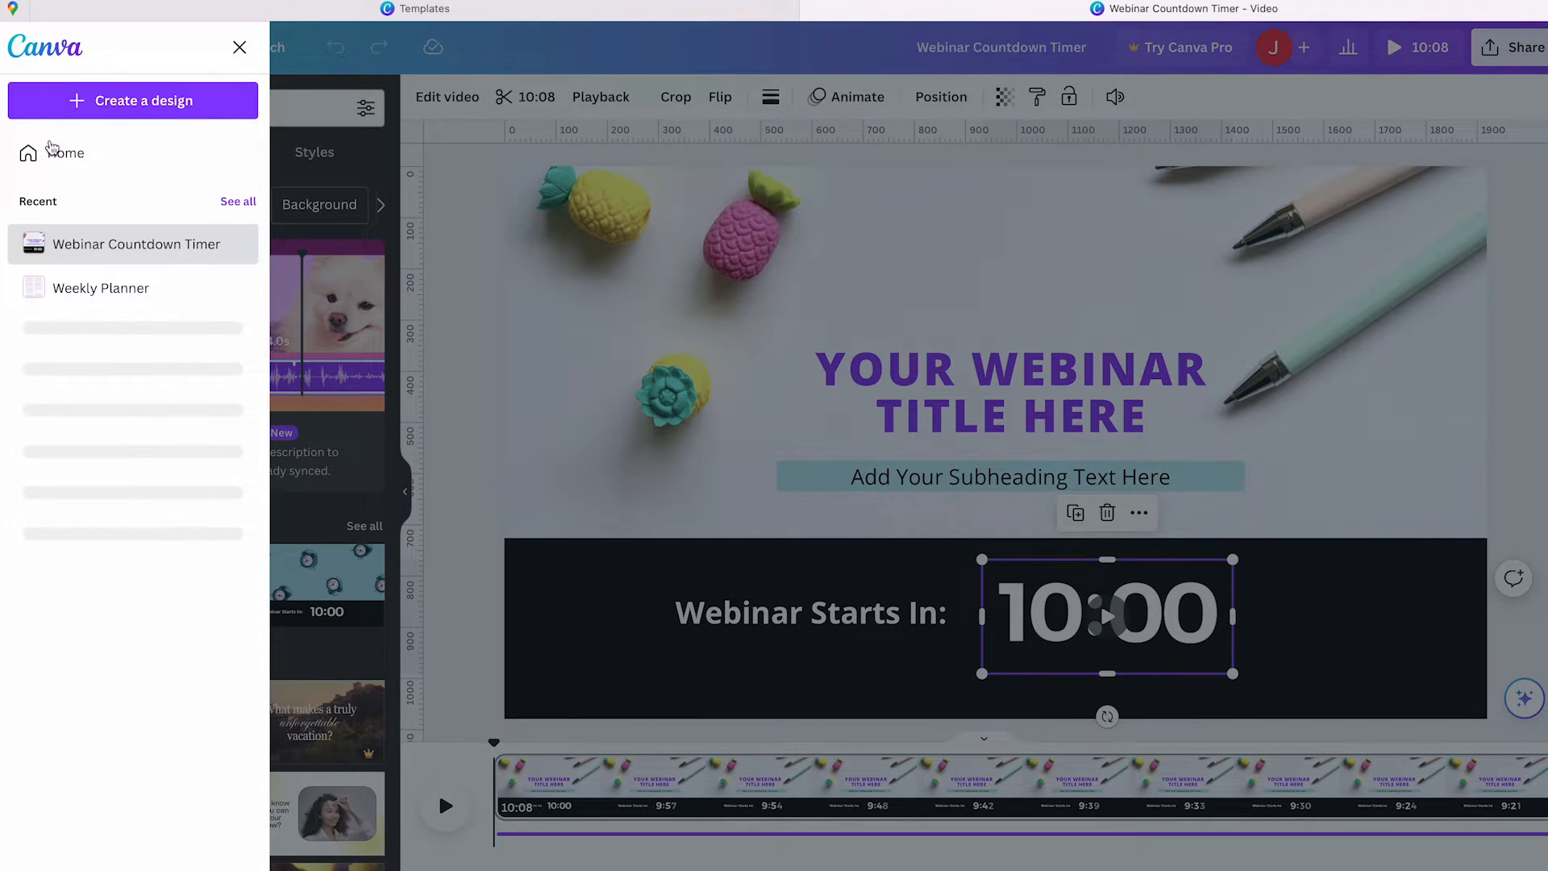
pyautogui.click(66, 153)
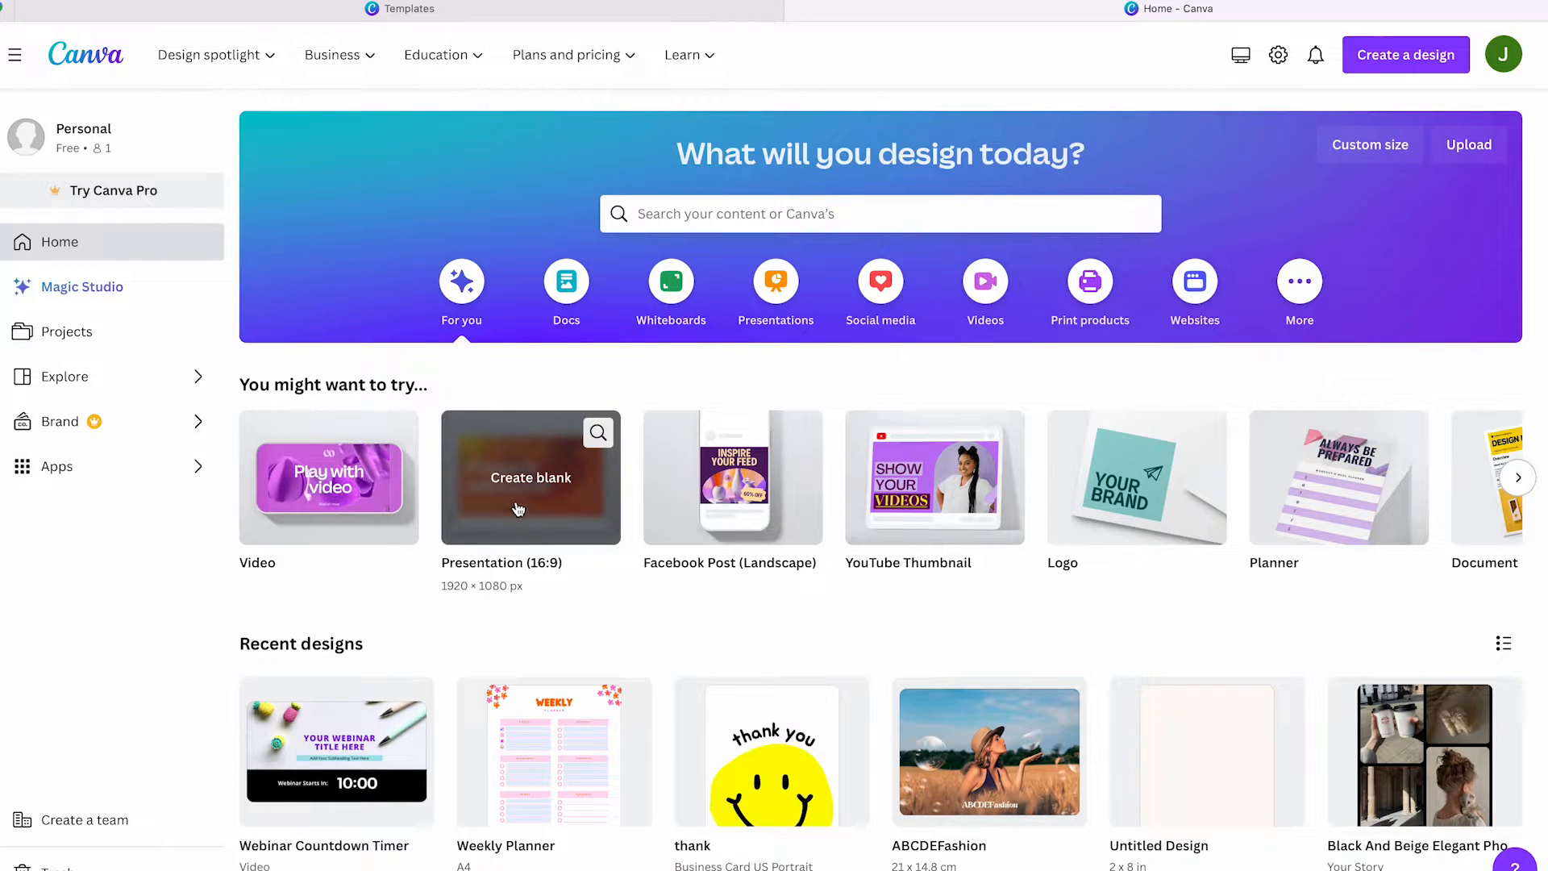
pyautogui.click(531, 476)
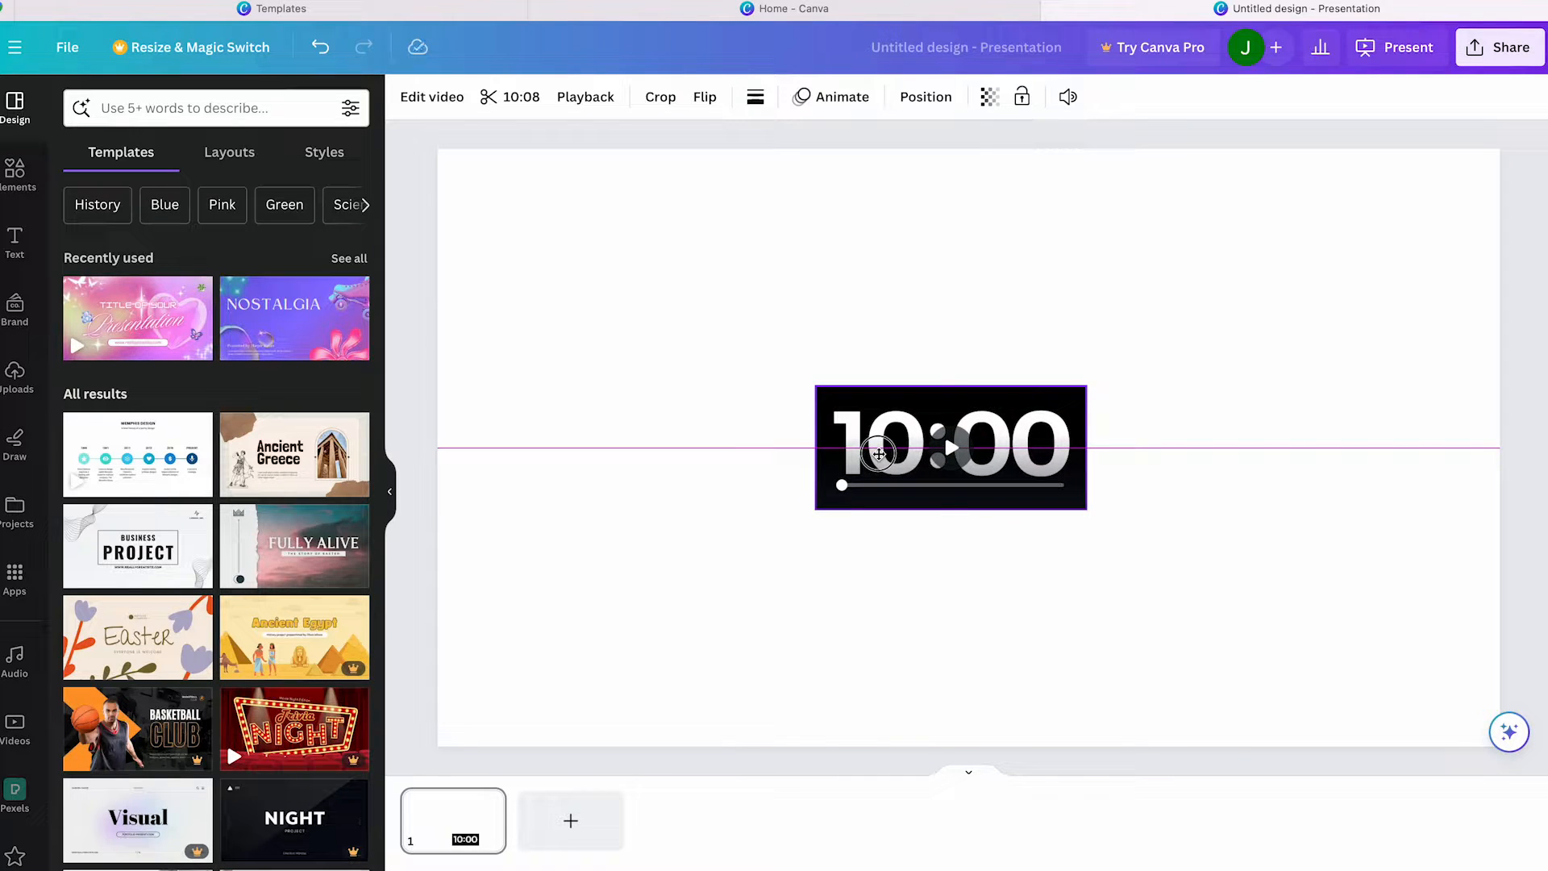
# Step: Place the 10:00 countdown timer in the top-left corner of the Welcome slide
pyautogui.click(950, 445)
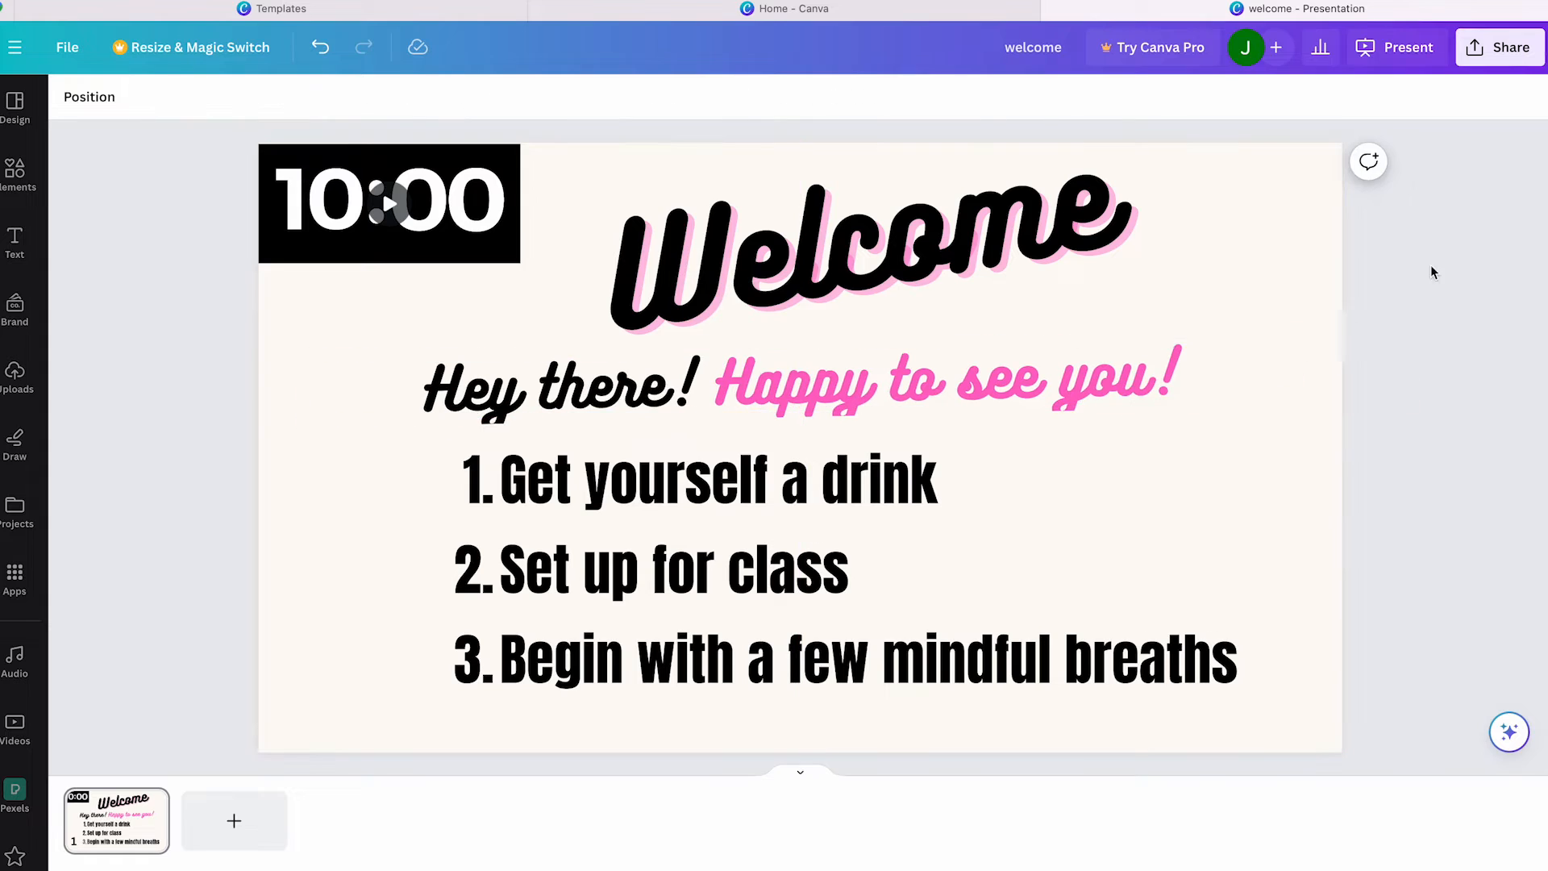
pyautogui.click(800, 444)
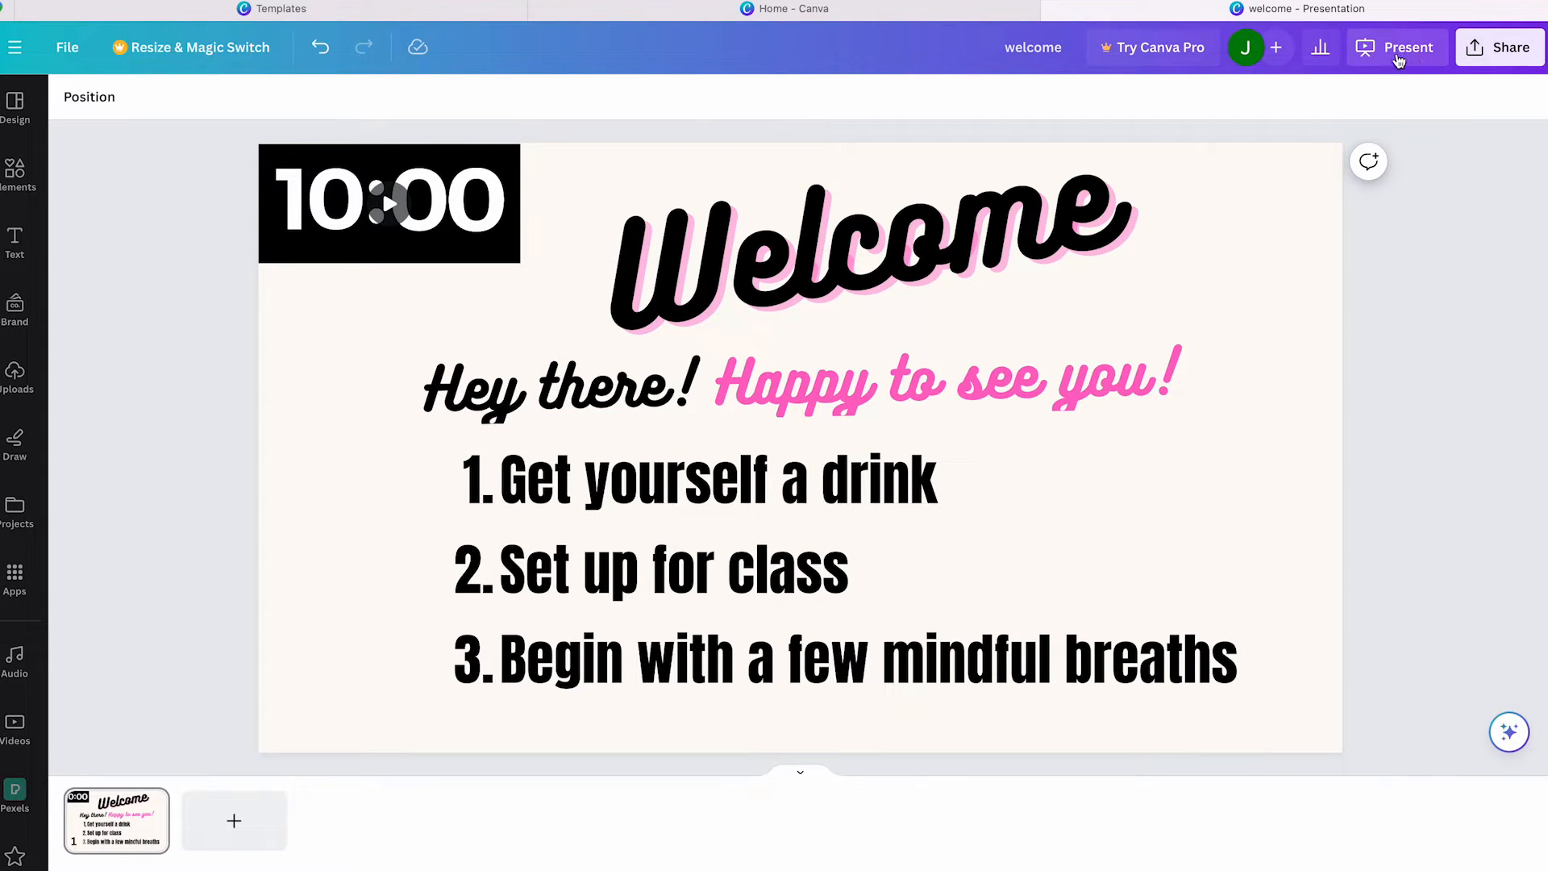
pyautogui.click(1407, 47)
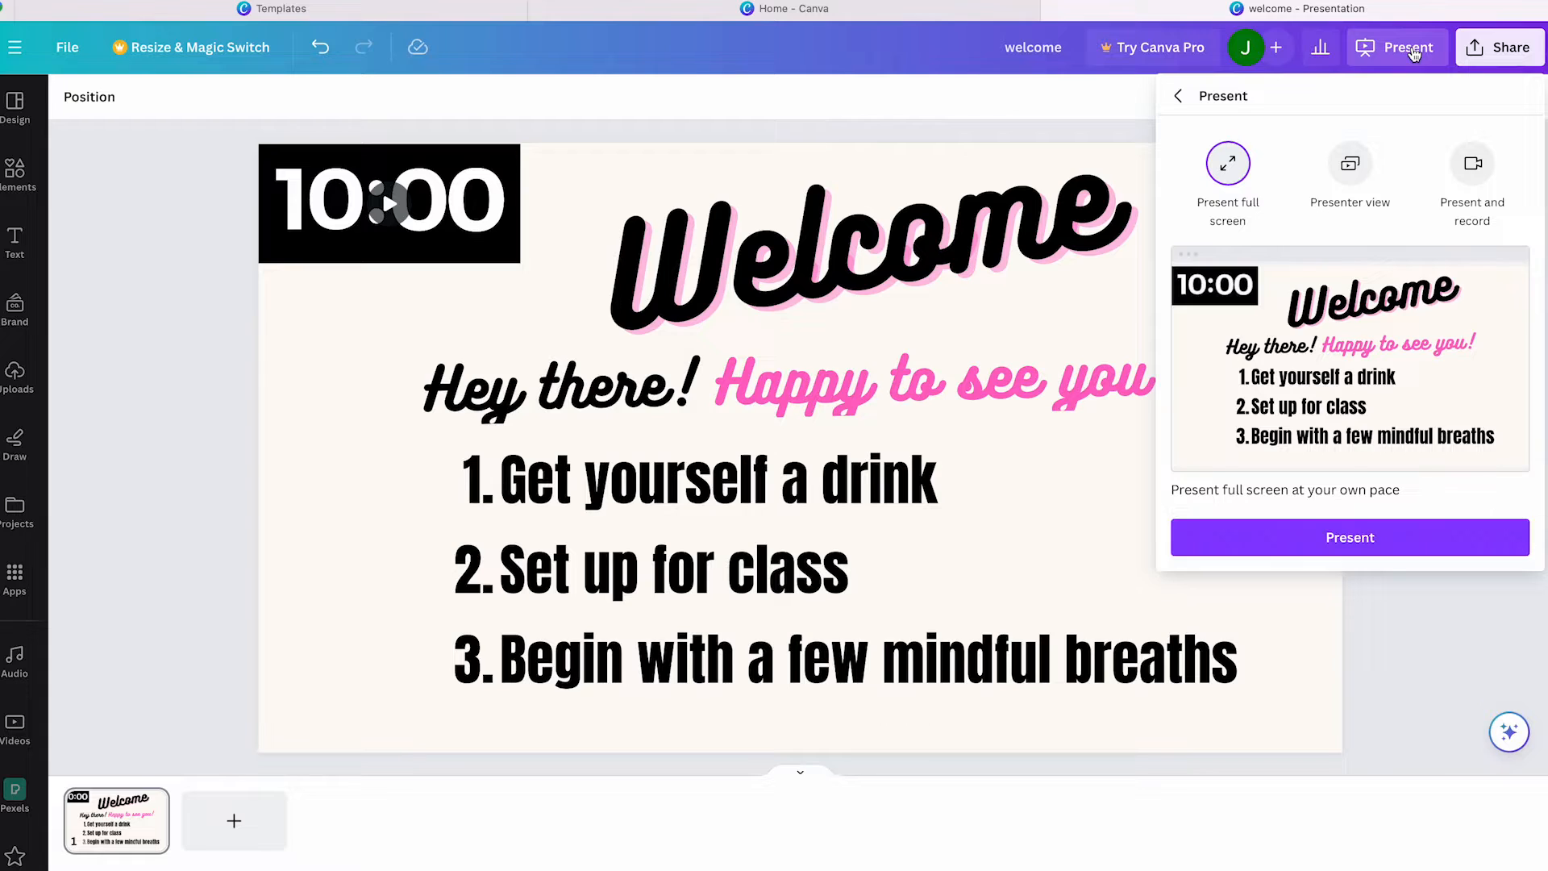
pyautogui.moveTo(1349, 537)
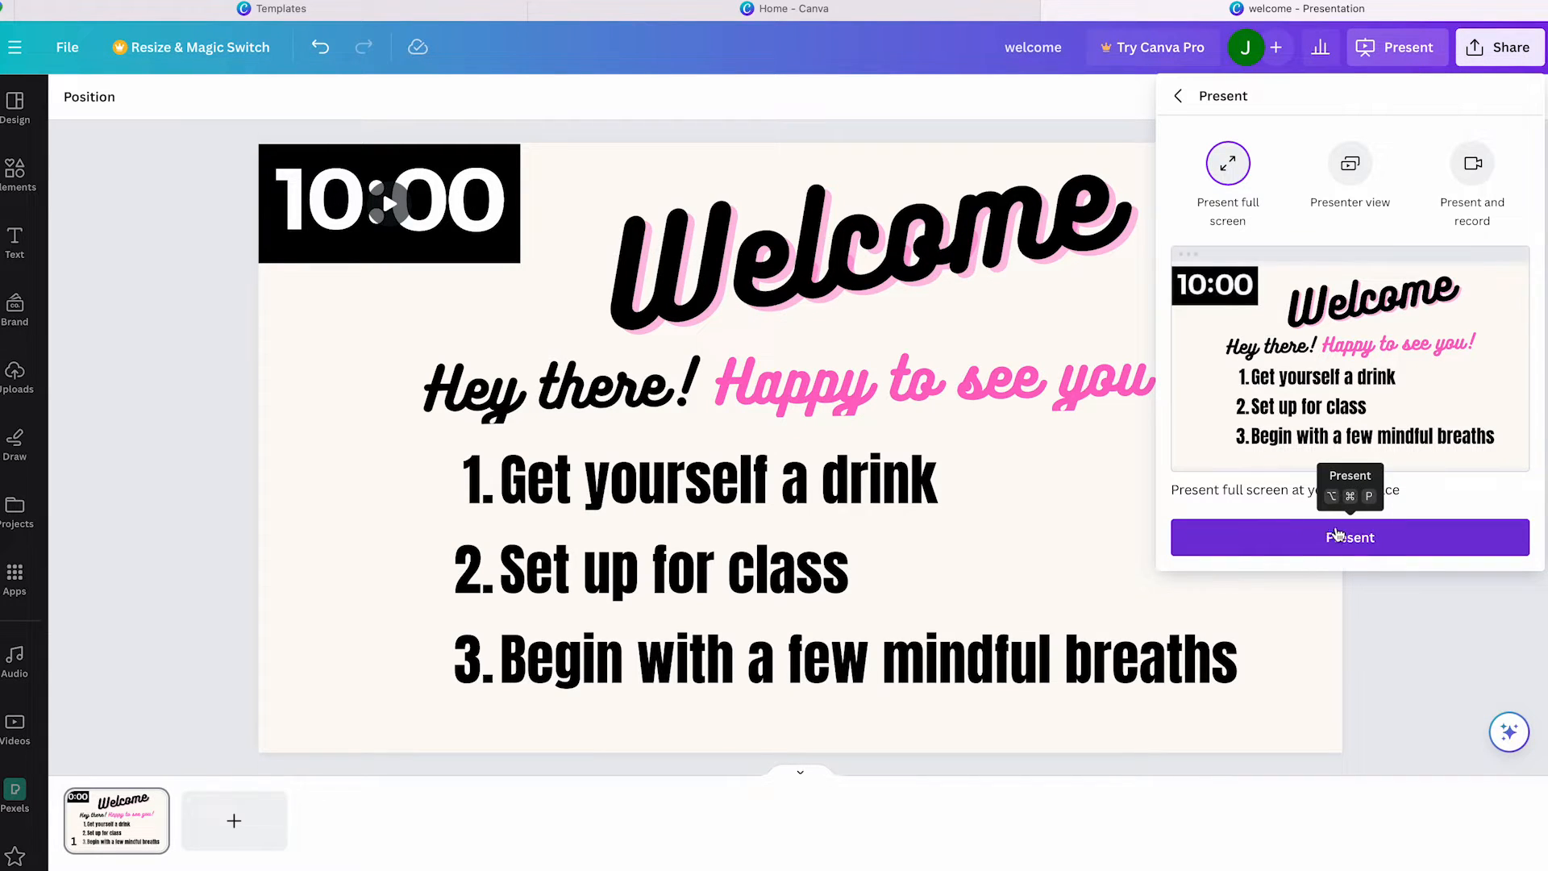
pyautogui.moveTo(1366, 186)
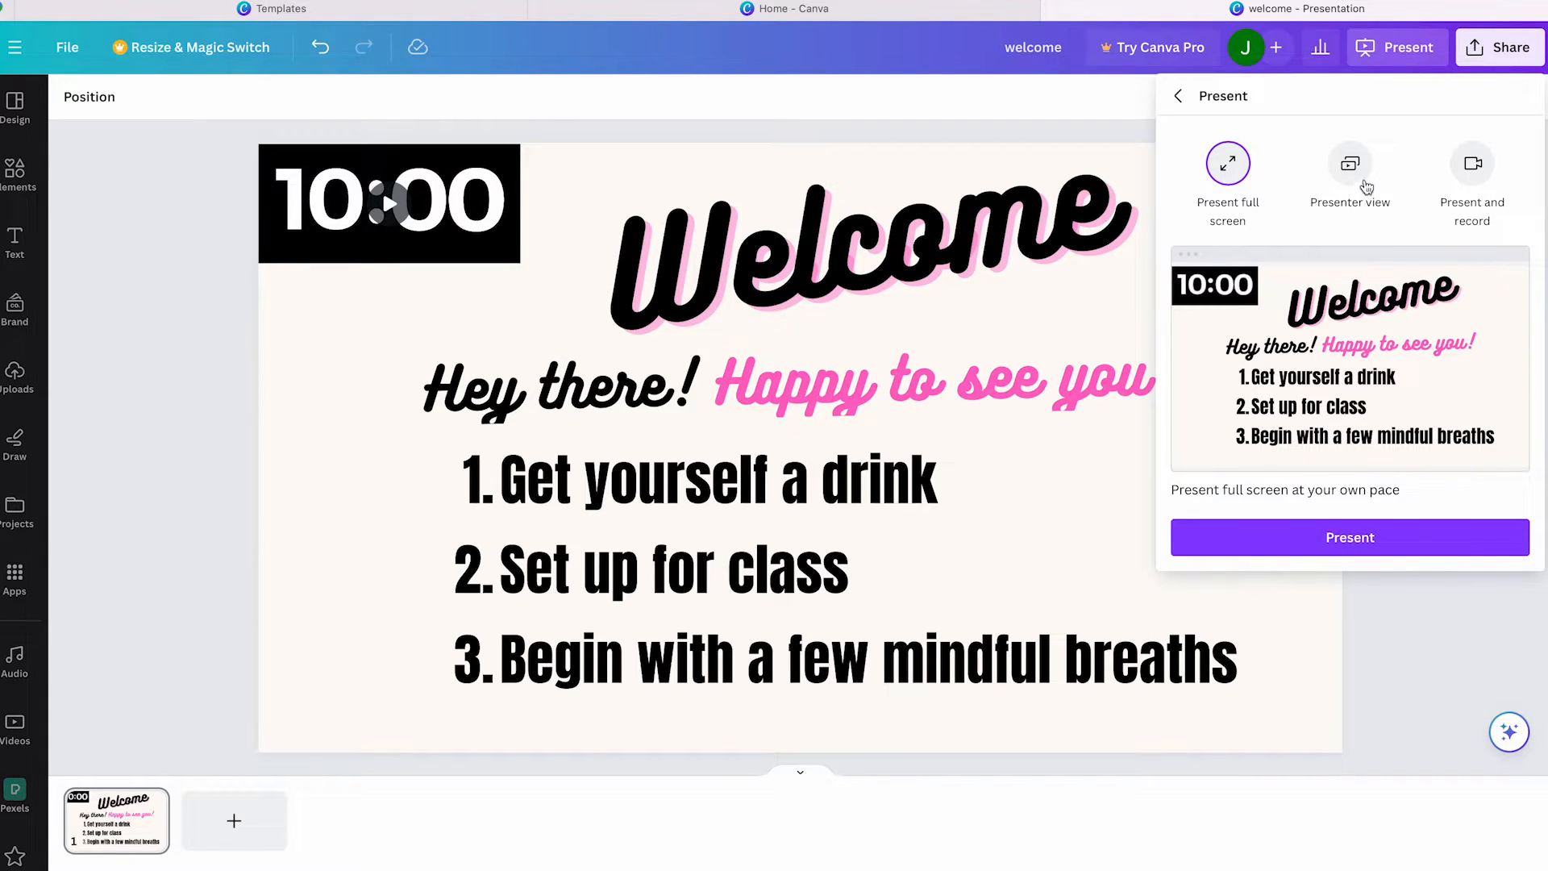
pyautogui.moveTo(1350, 183)
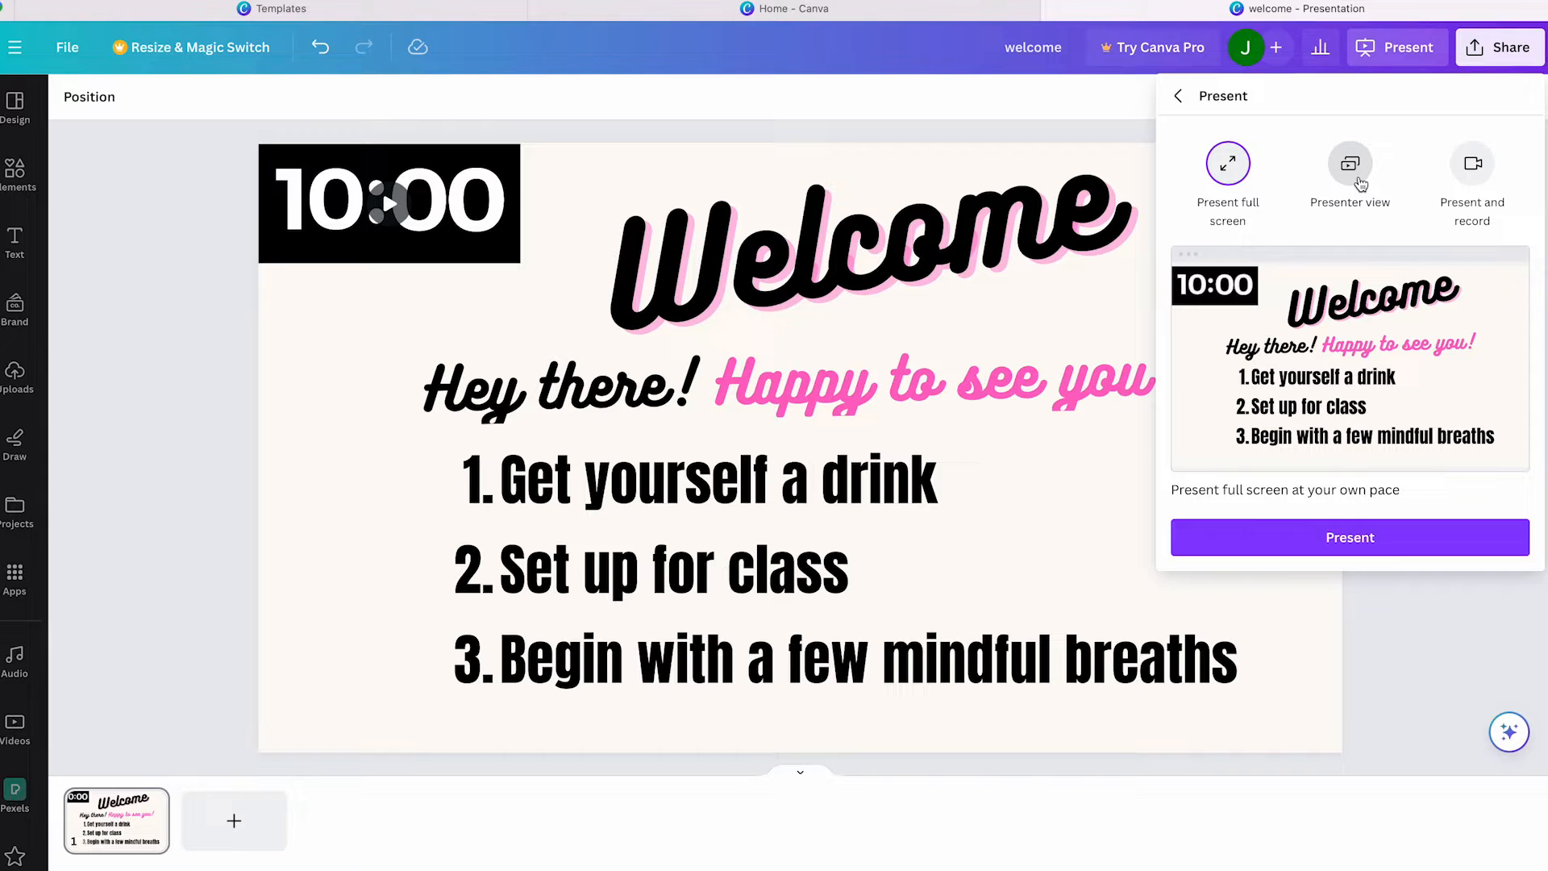
pyautogui.moveTo(1350, 537)
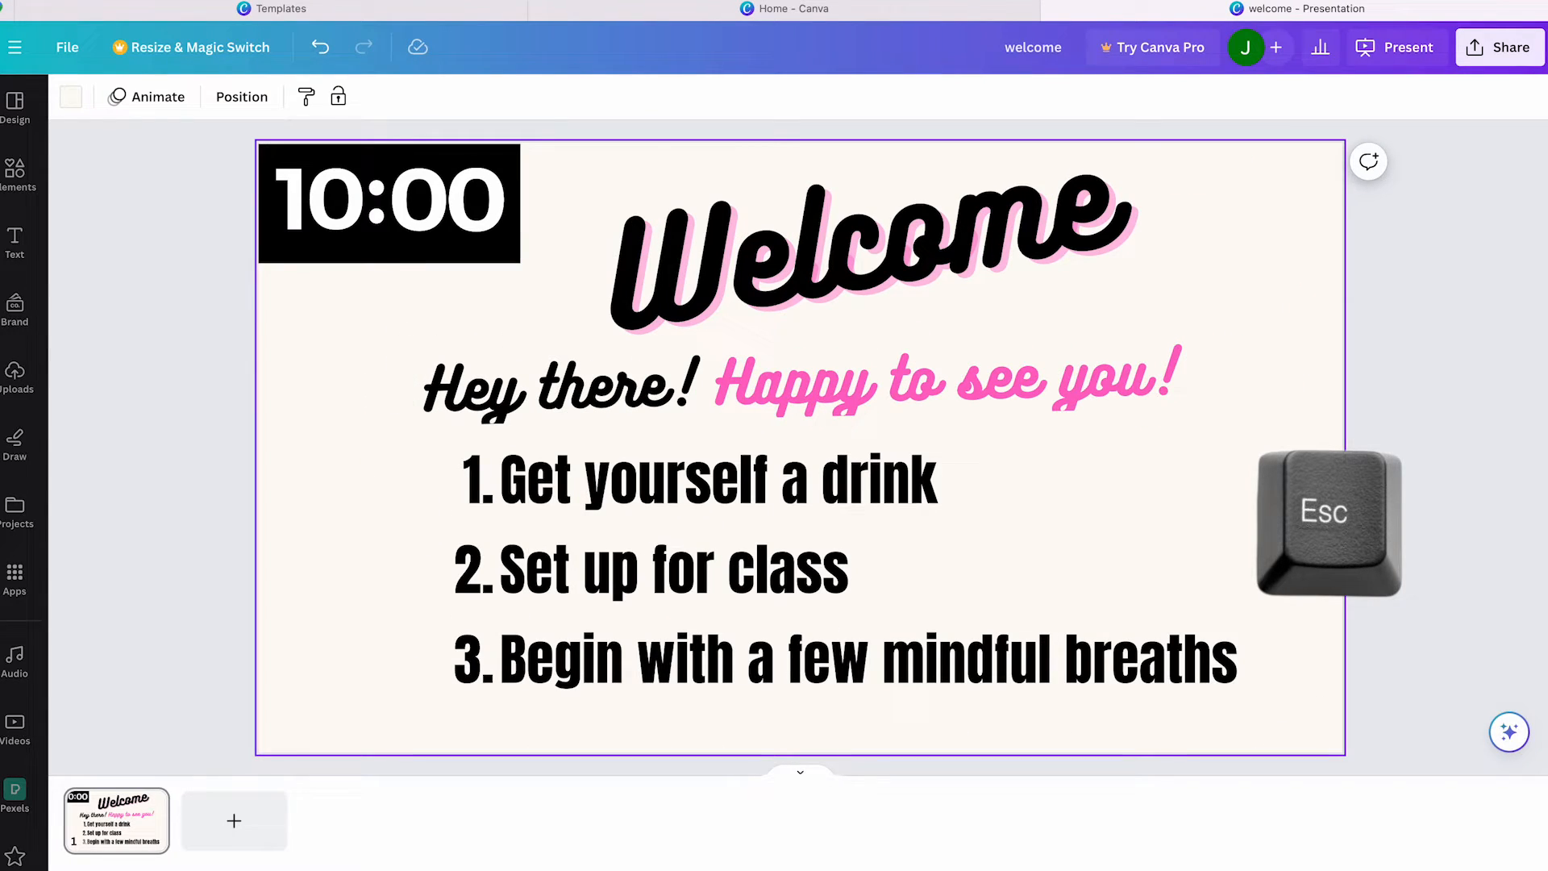
pyautogui.press('Escape')
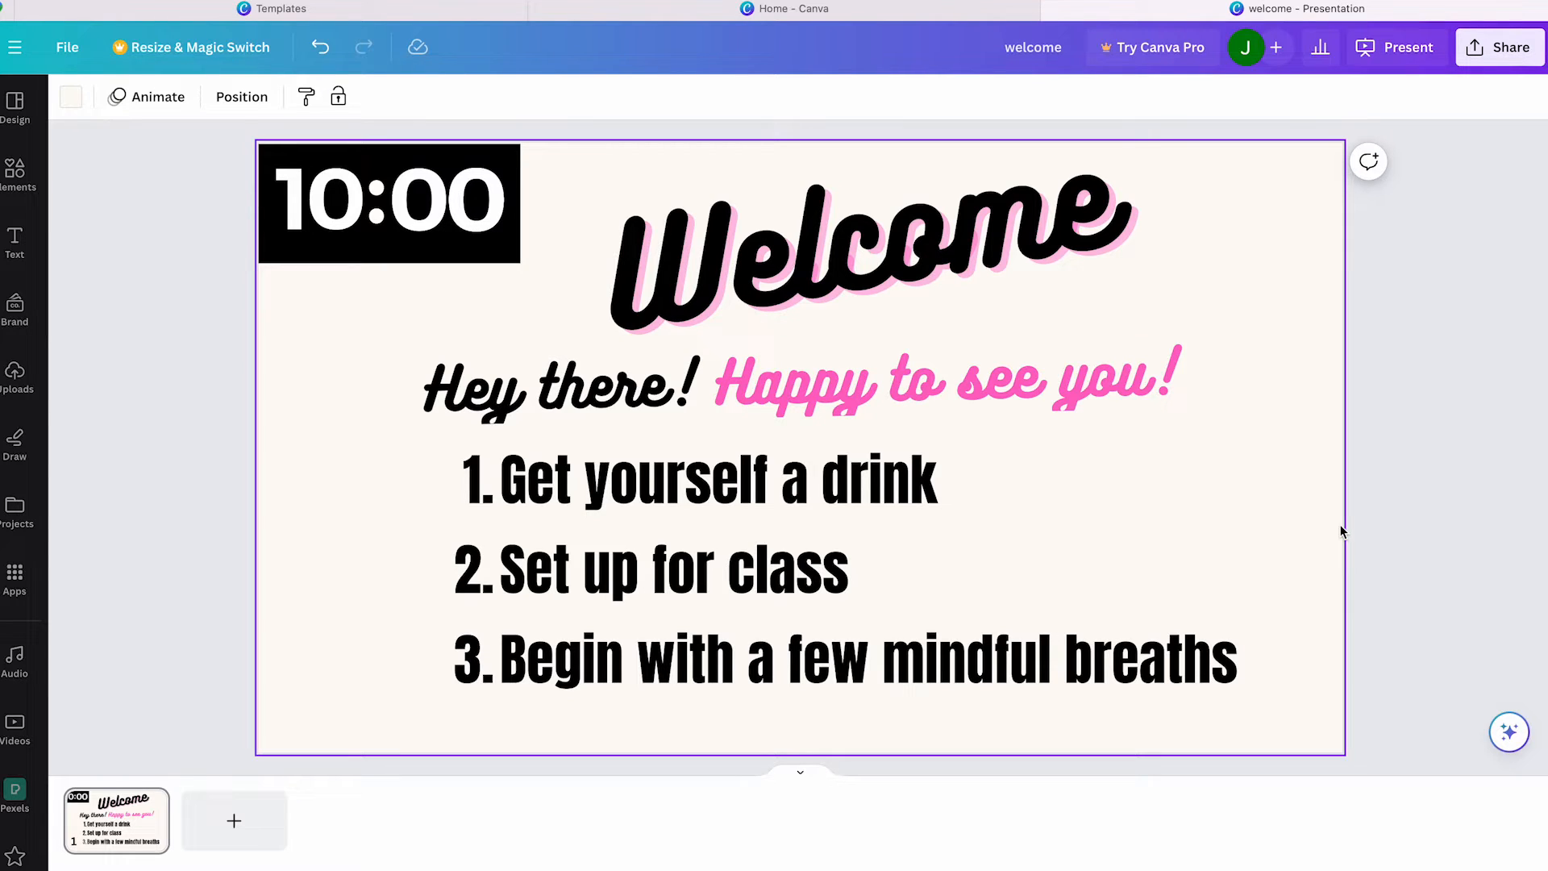
# Step: Download the Welcome slide as an MP4 Video at 1080p via Share > Download
pyautogui.click(1498, 47)
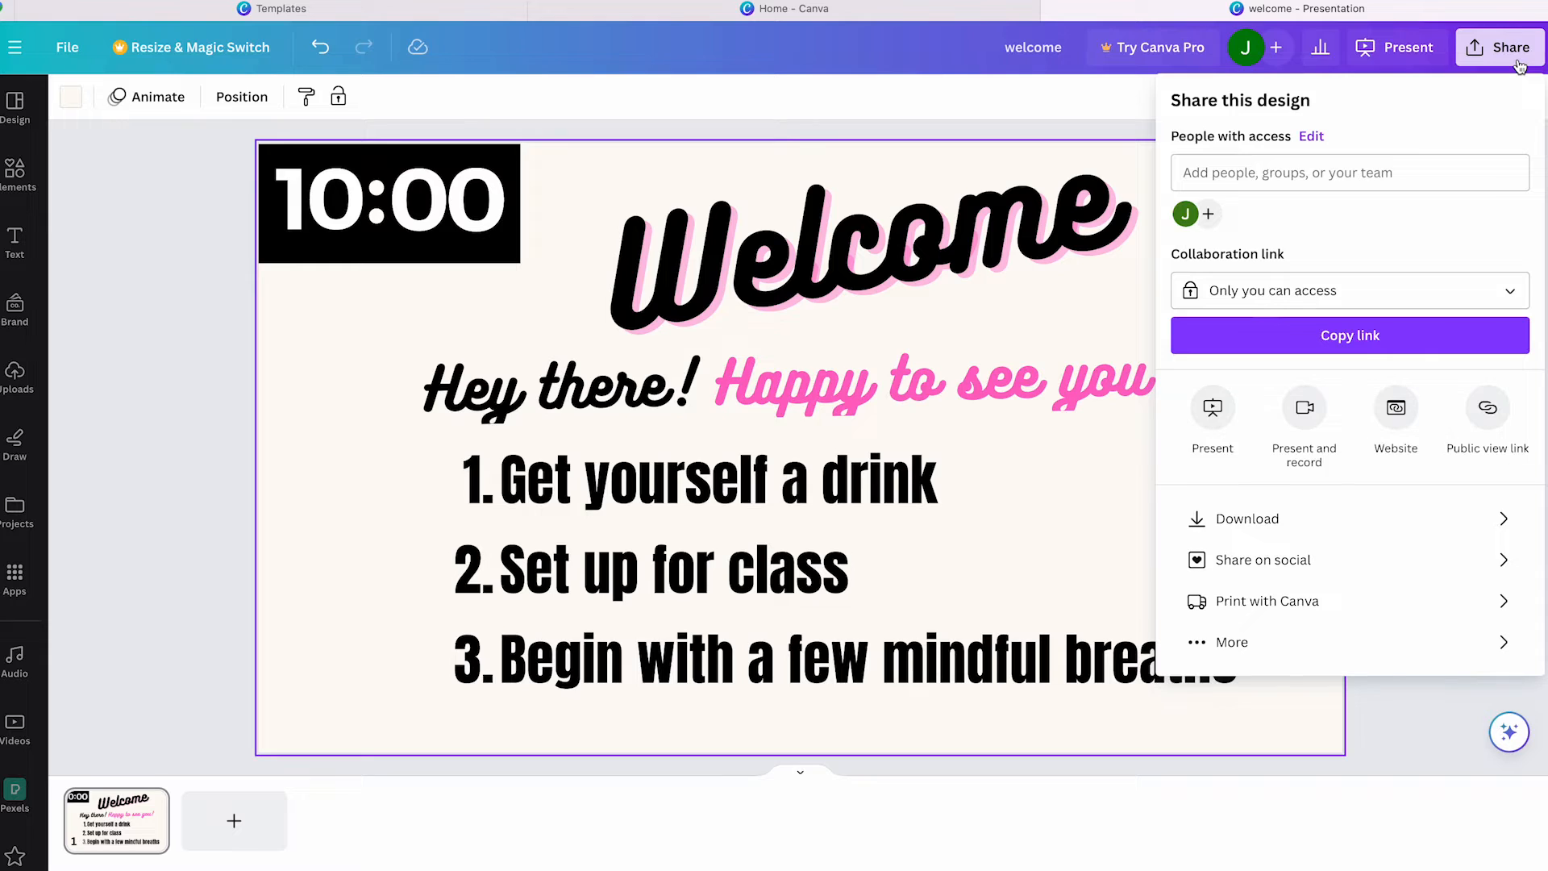
pyautogui.moveTo(1274, 560)
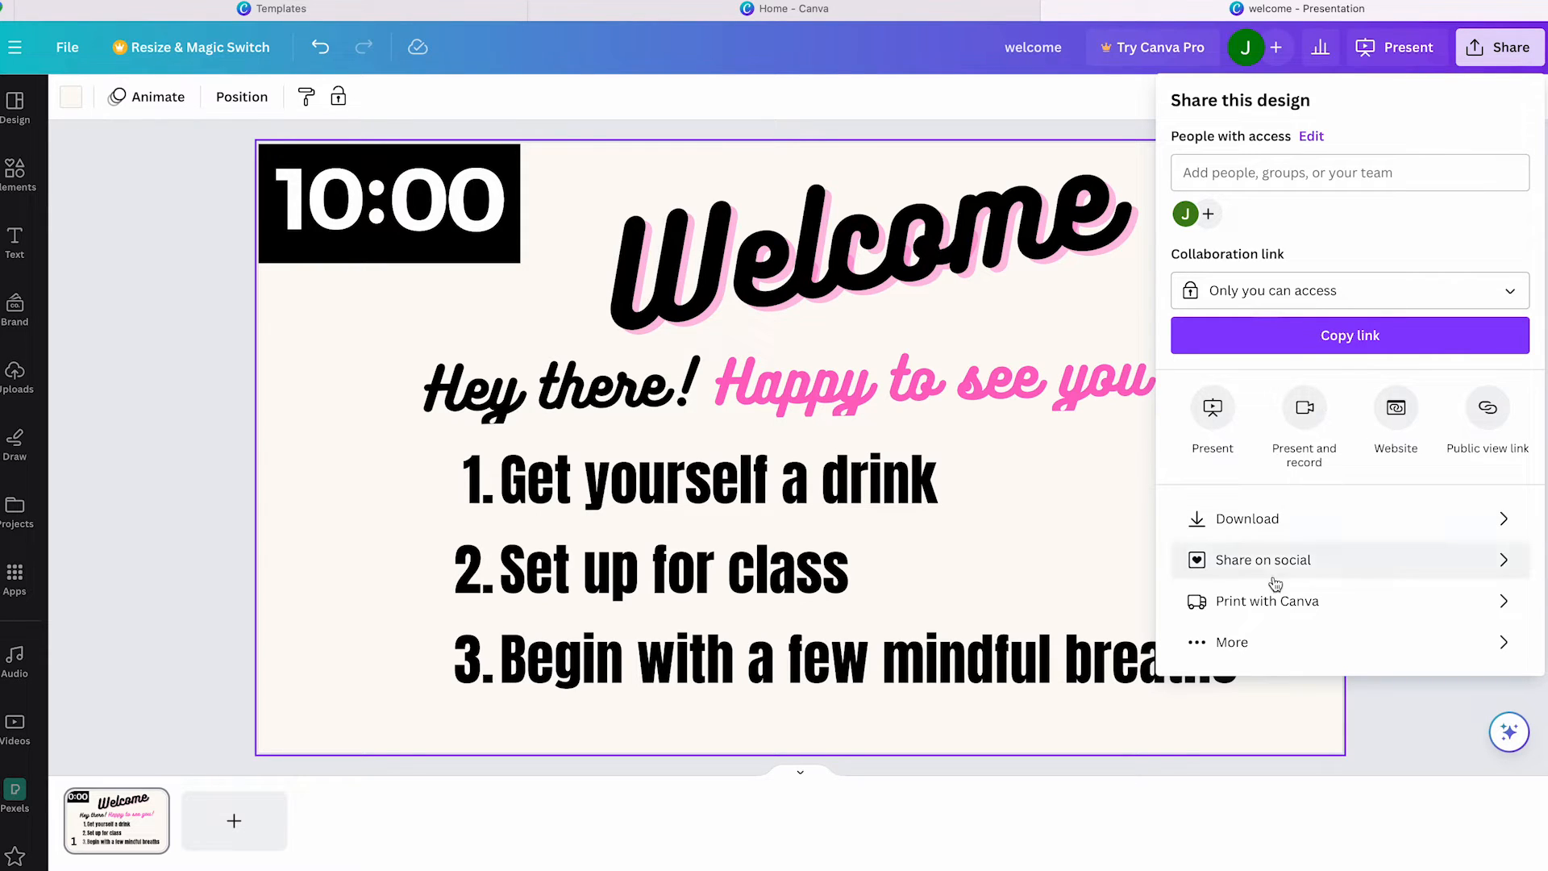
pyautogui.click(1247, 519)
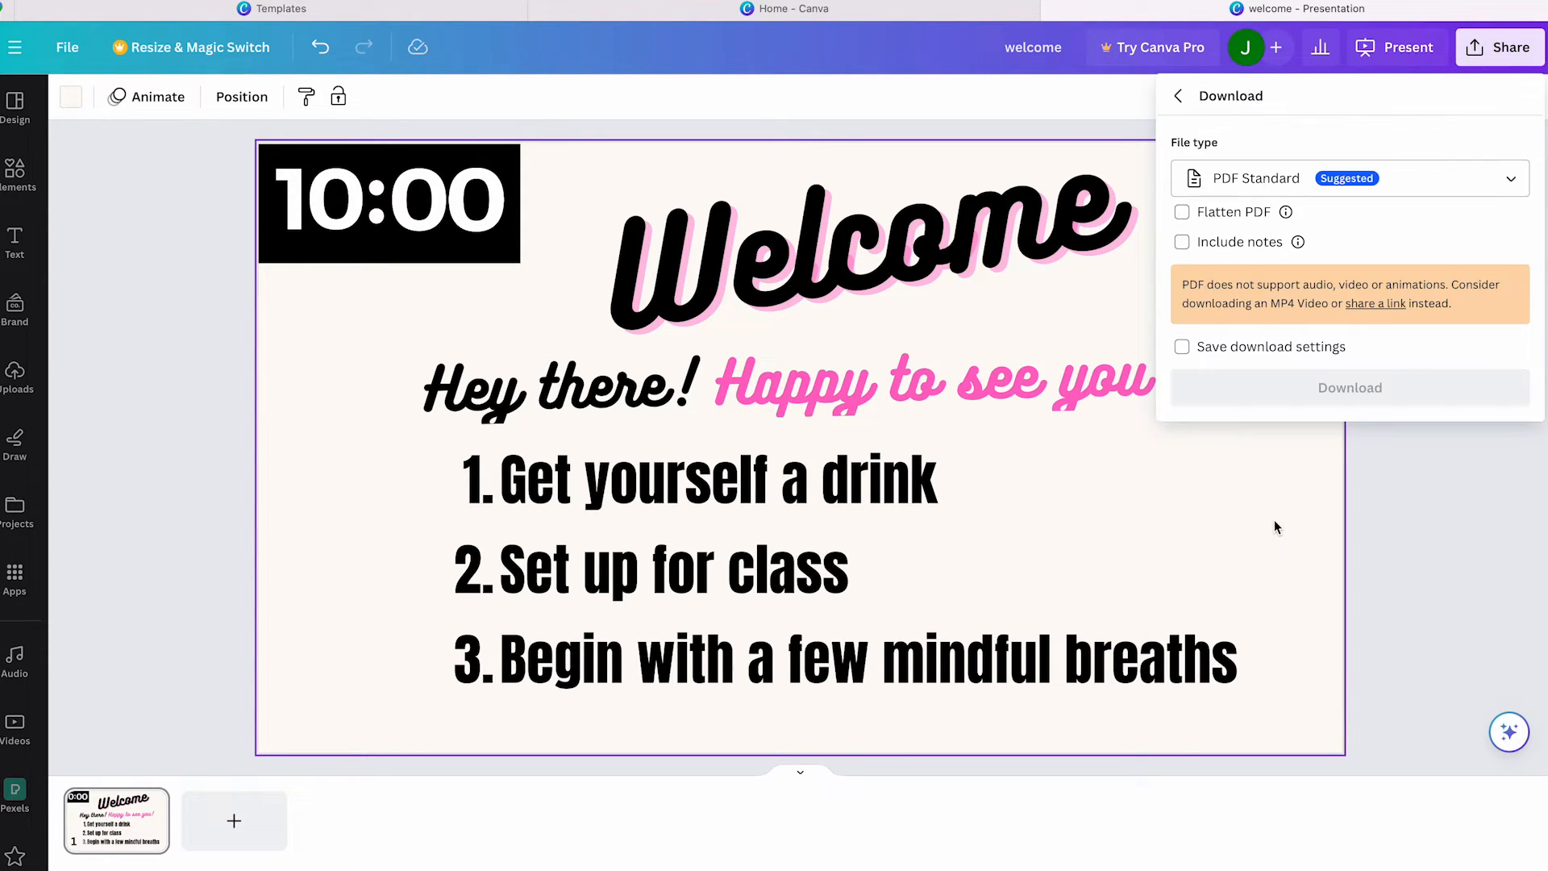
pyautogui.click(1348, 177)
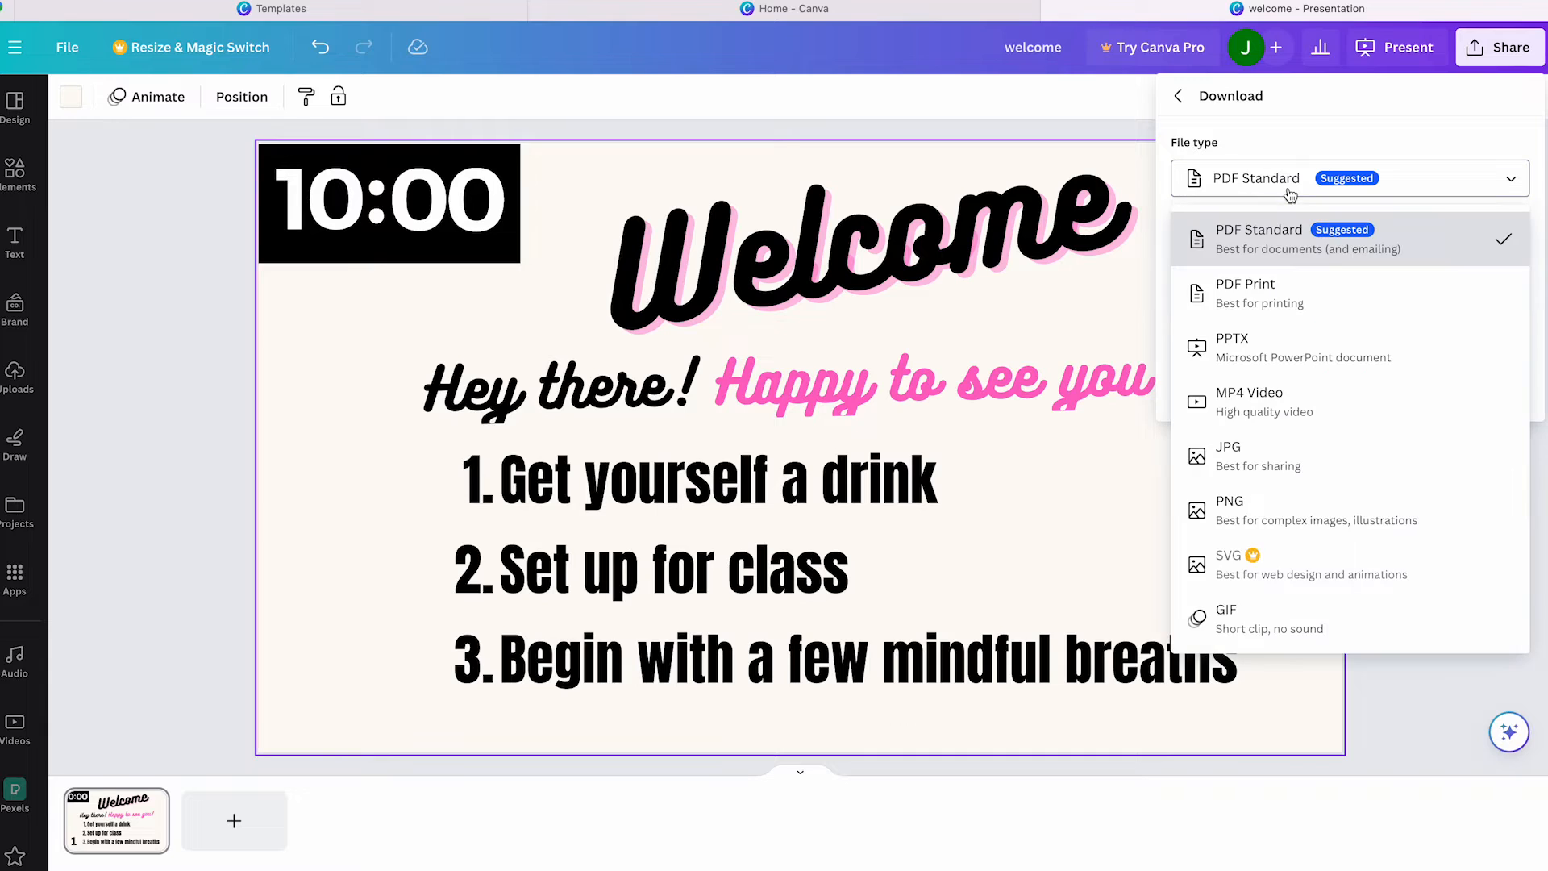
pyautogui.moveTo(1248, 402)
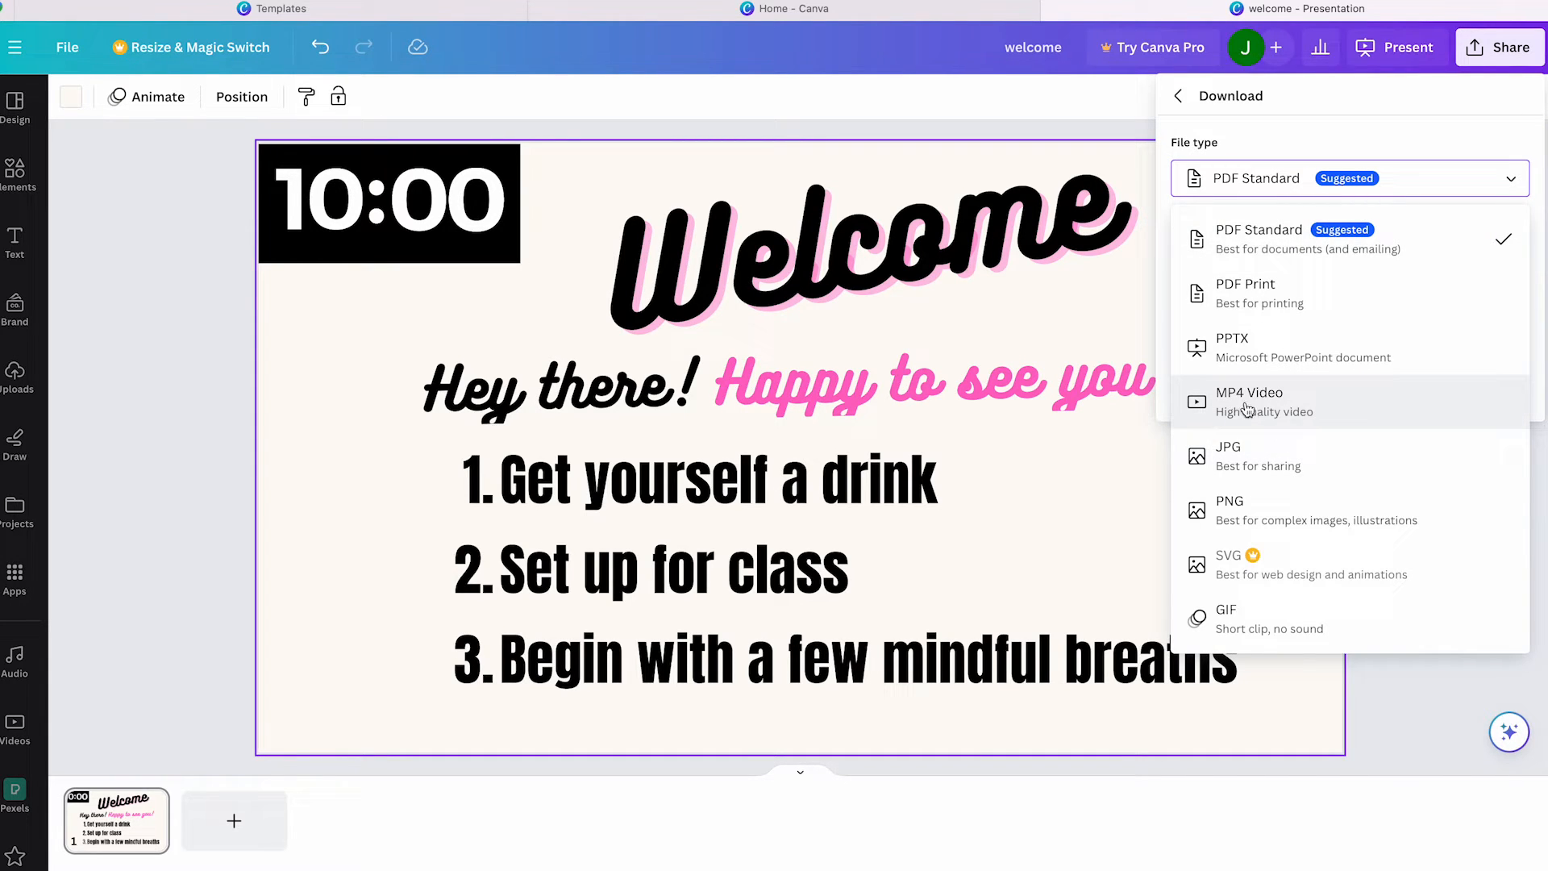
pyautogui.click(1249, 400)
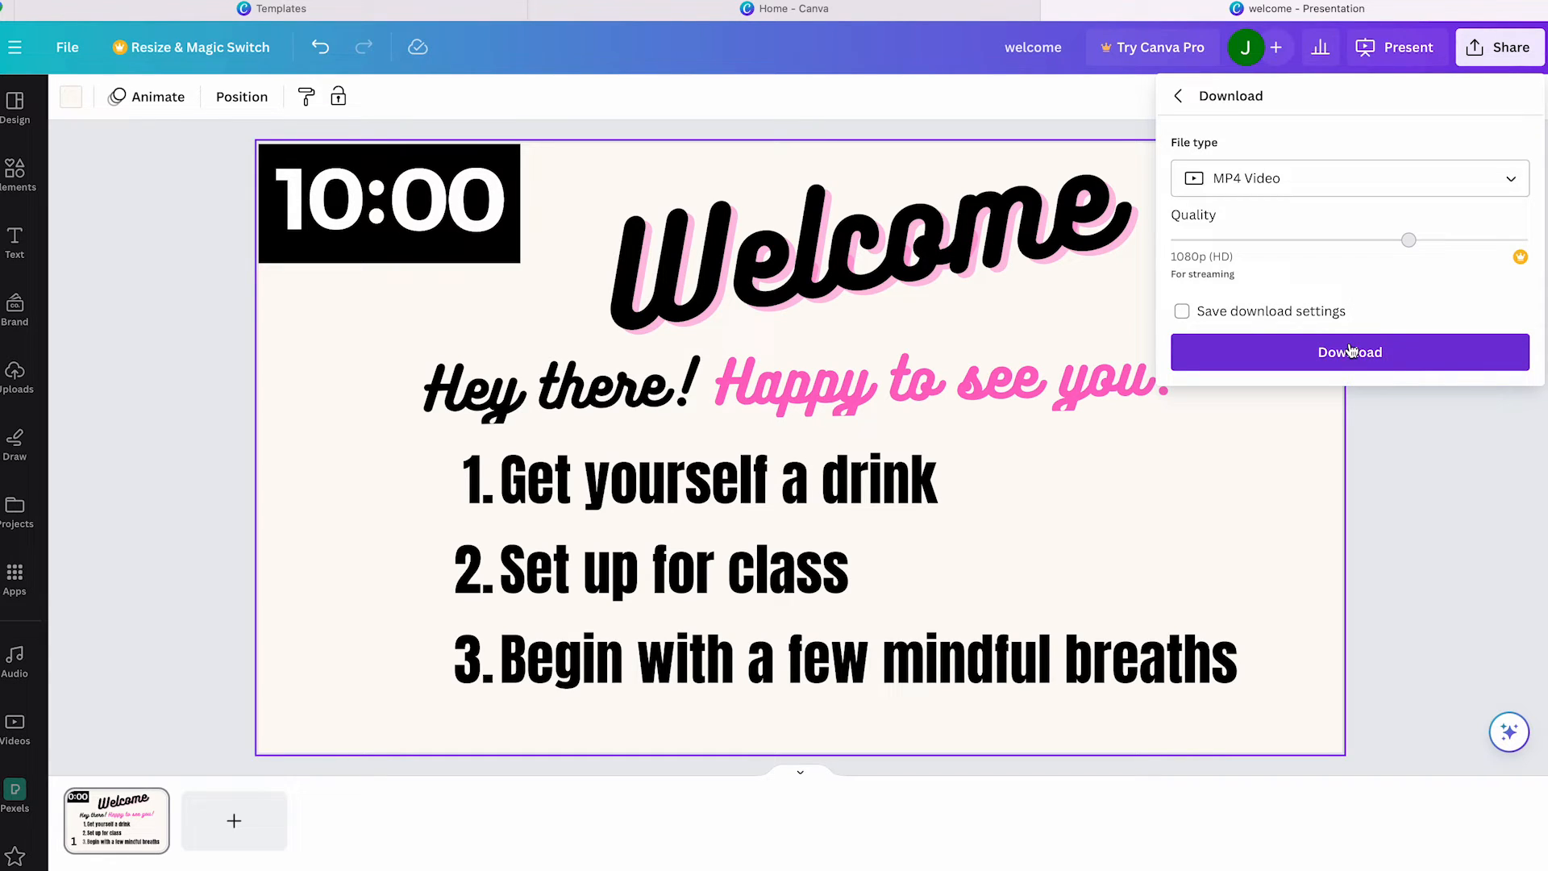
pyautogui.moveTo(1503, 277)
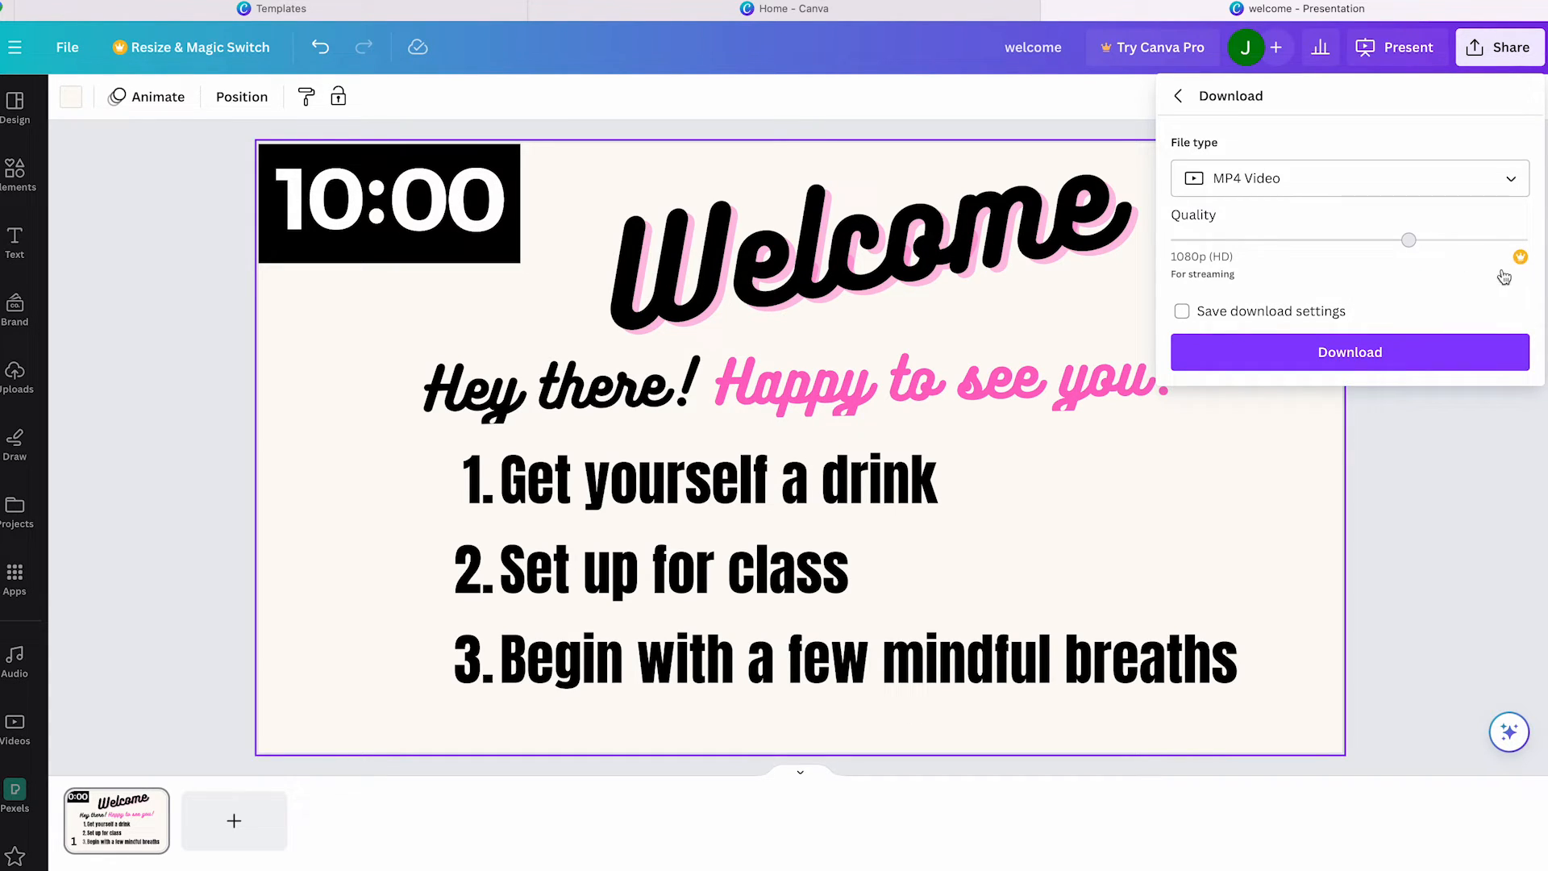
pyautogui.moveTo(1415, 351)
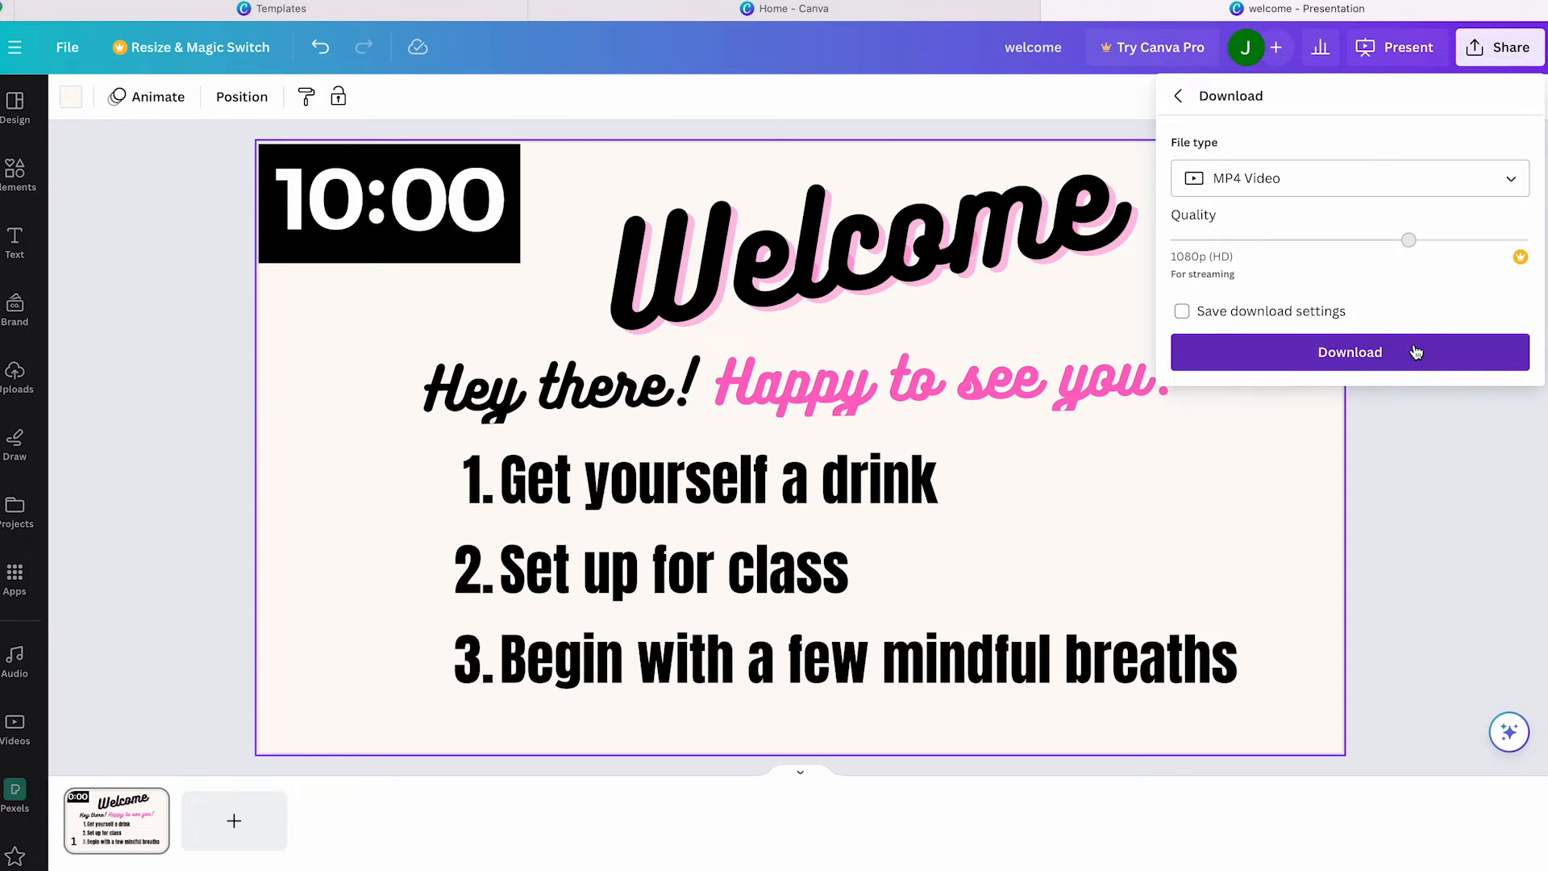
pyautogui.click(1350, 352)
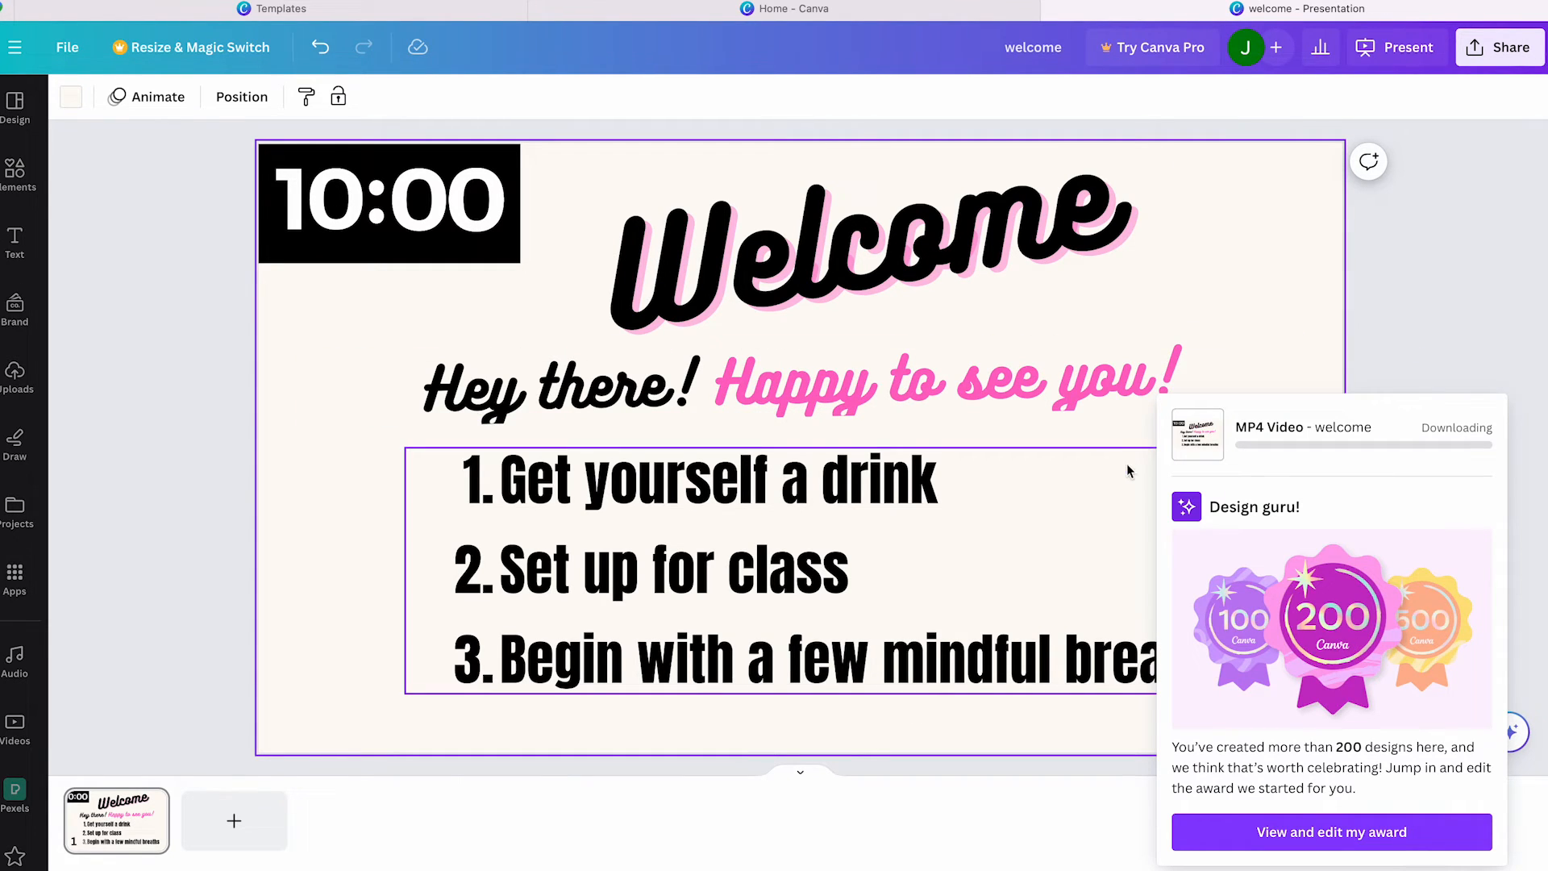